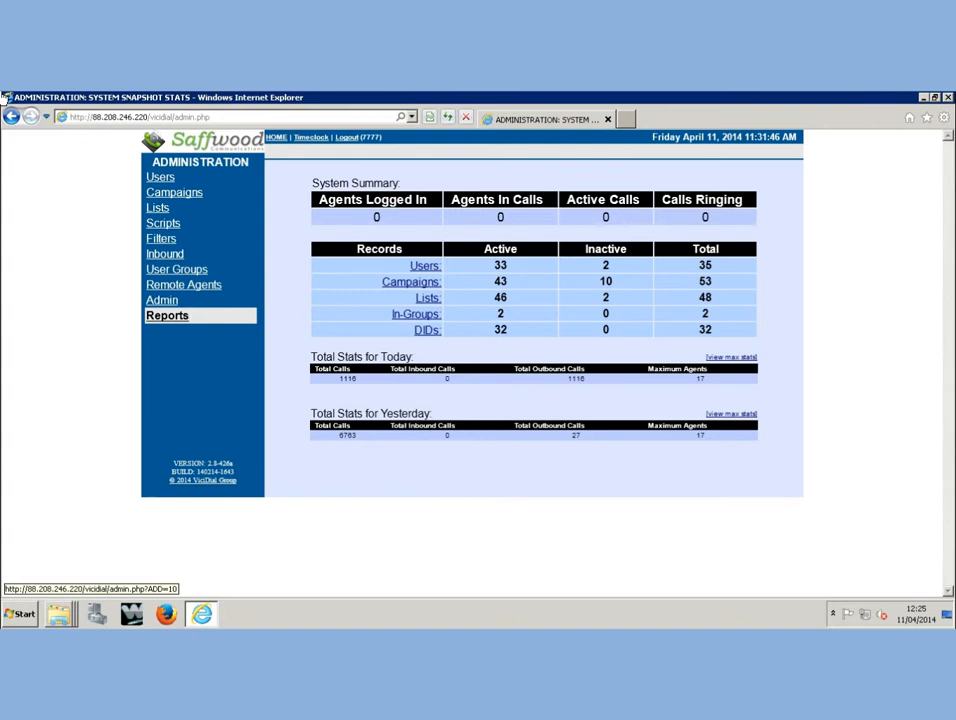
- Go from the system summary to the listing of all campaigns
{"action": "left_click", "coordinate": [174, 192]}
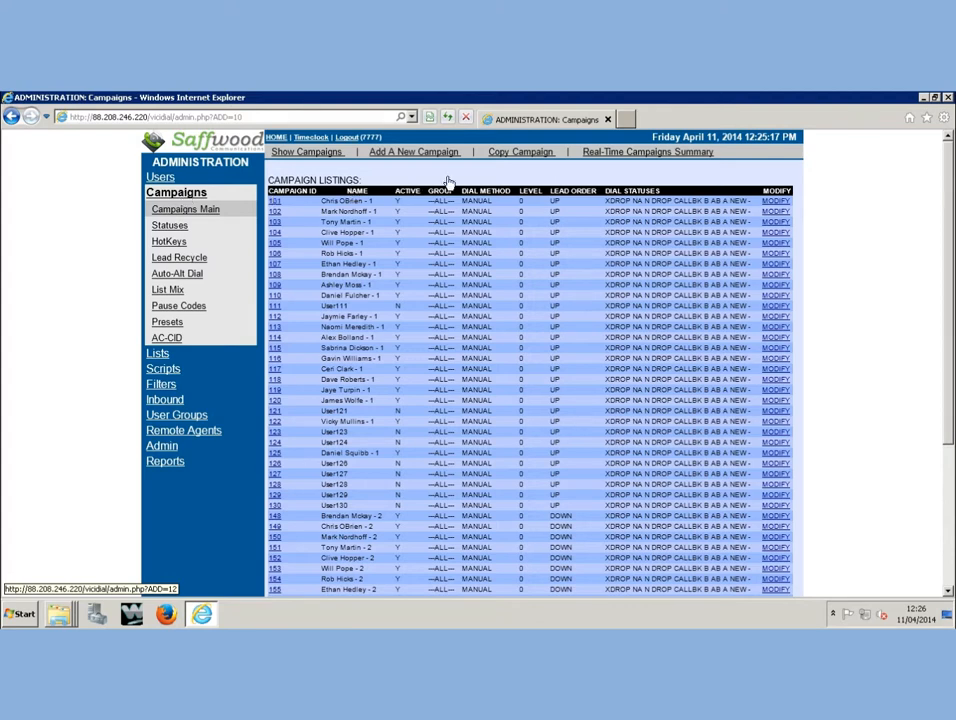
- Fill the copy-campaign form with ID 500, name Saffwood Test and source campaign 201
{"action": "left_click", "coordinate": [520, 151]}
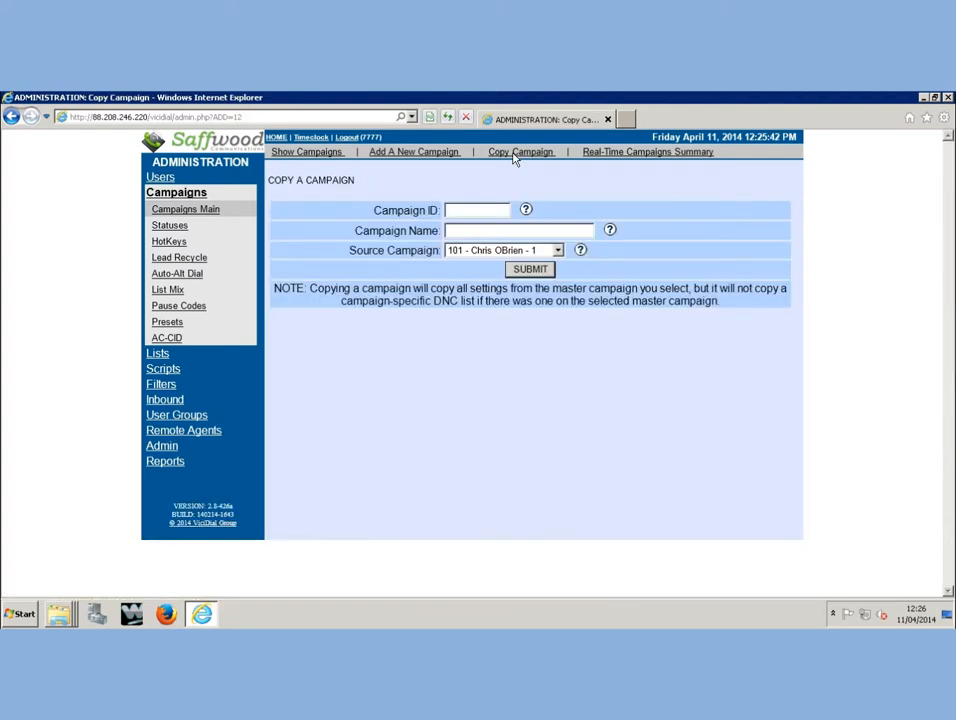
{"action": "type", "text": "500"}
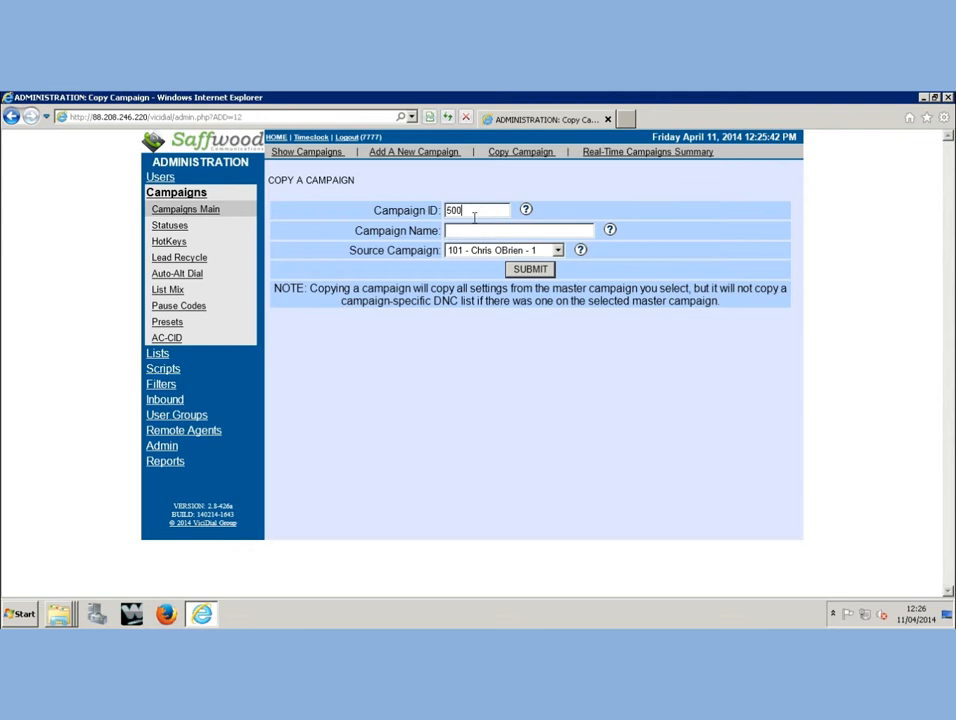
{"action": "type", "text": "Sa"}
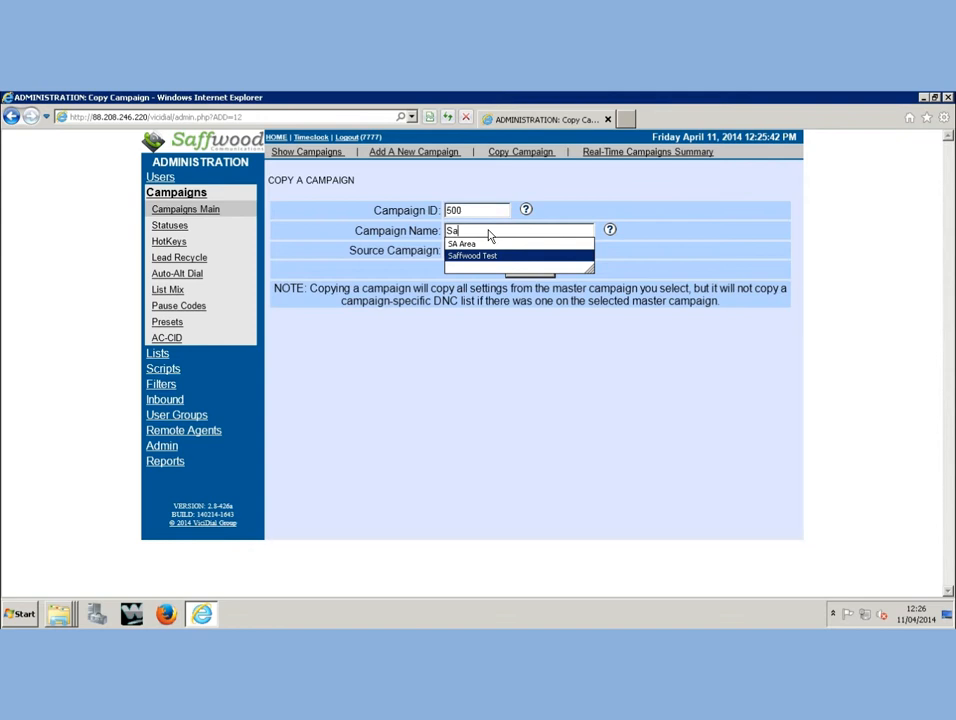
{"action": "left_click", "coordinate": [471, 255]}
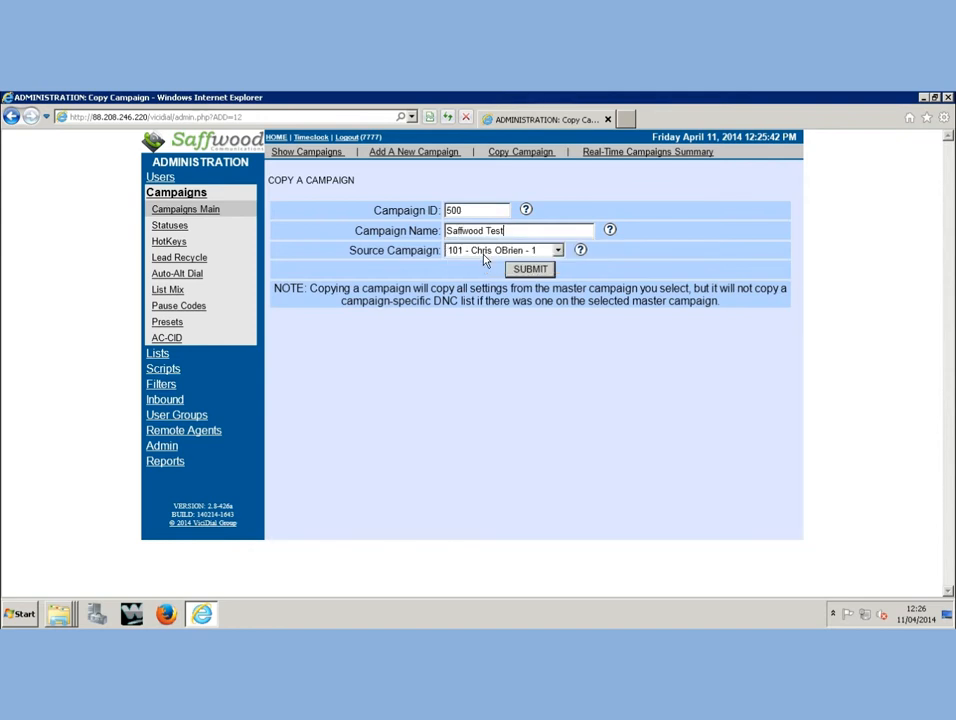
{"action": "left_click", "coordinate": [502, 250]}
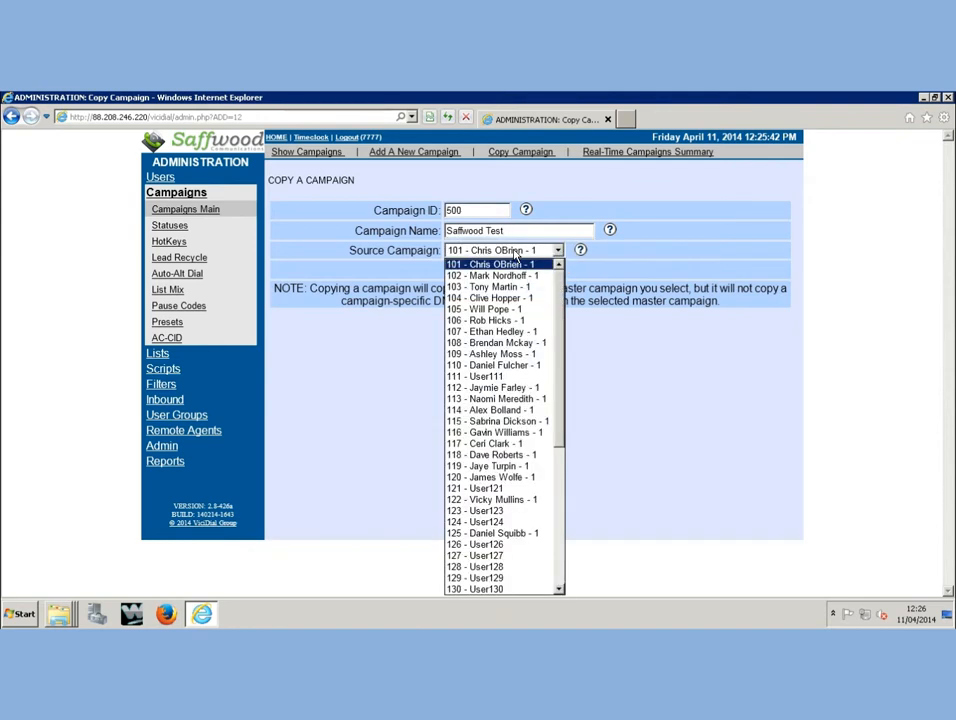
{"action": "left_click", "coordinate": [500, 250]}
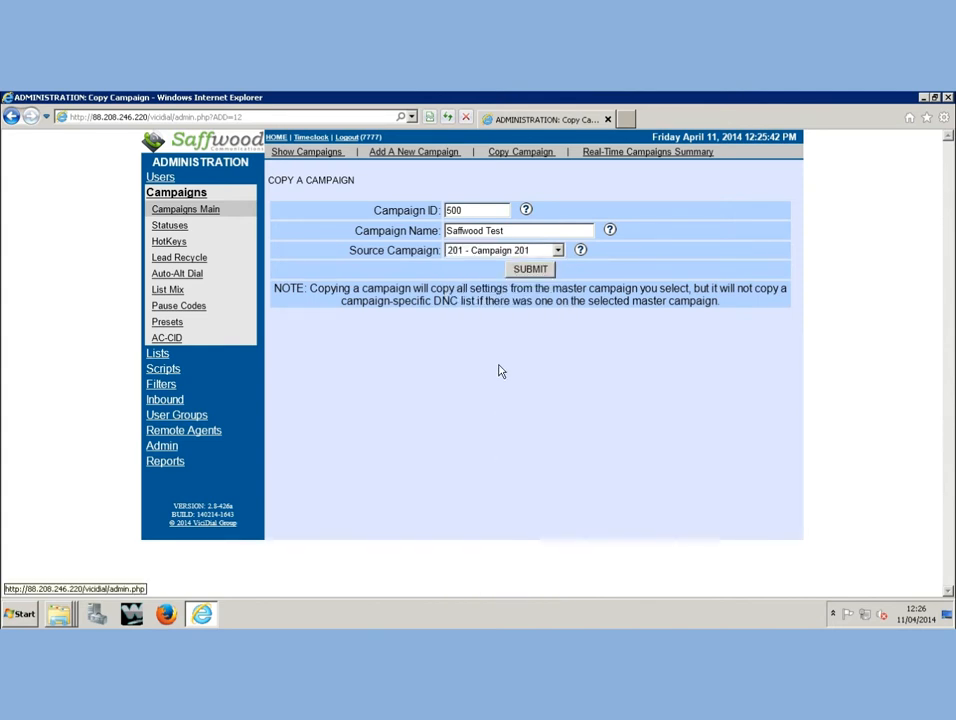
- Submit the copy to create campaign 500 and return to the campaign listings
{"action": "left_click", "coordinate": [529, 269]}
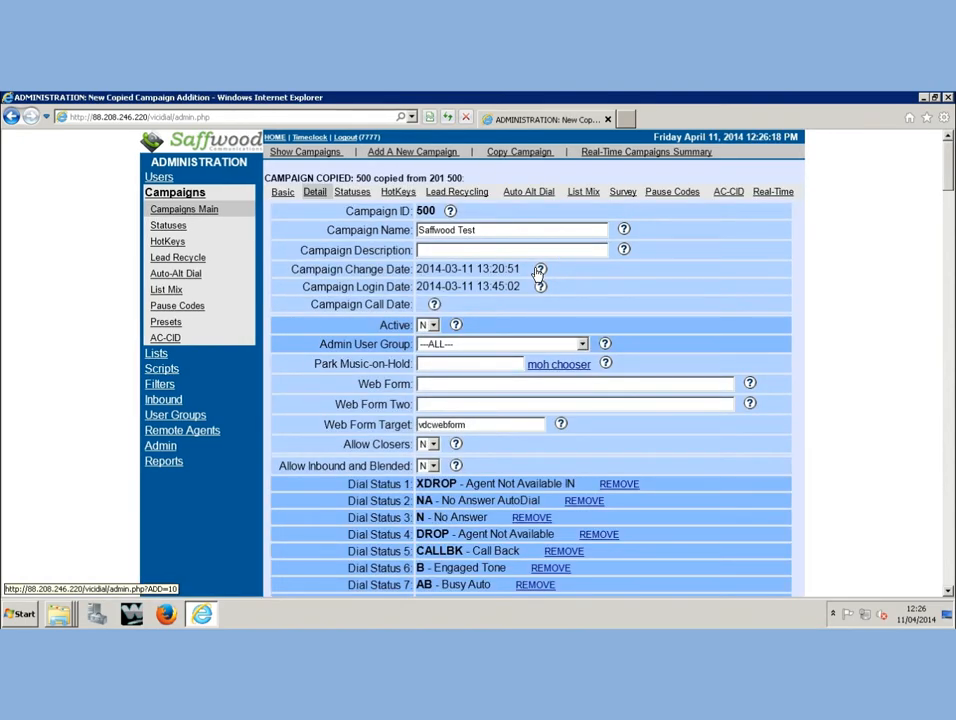
{"action": "left_click", "coordinate": [306, 152]}
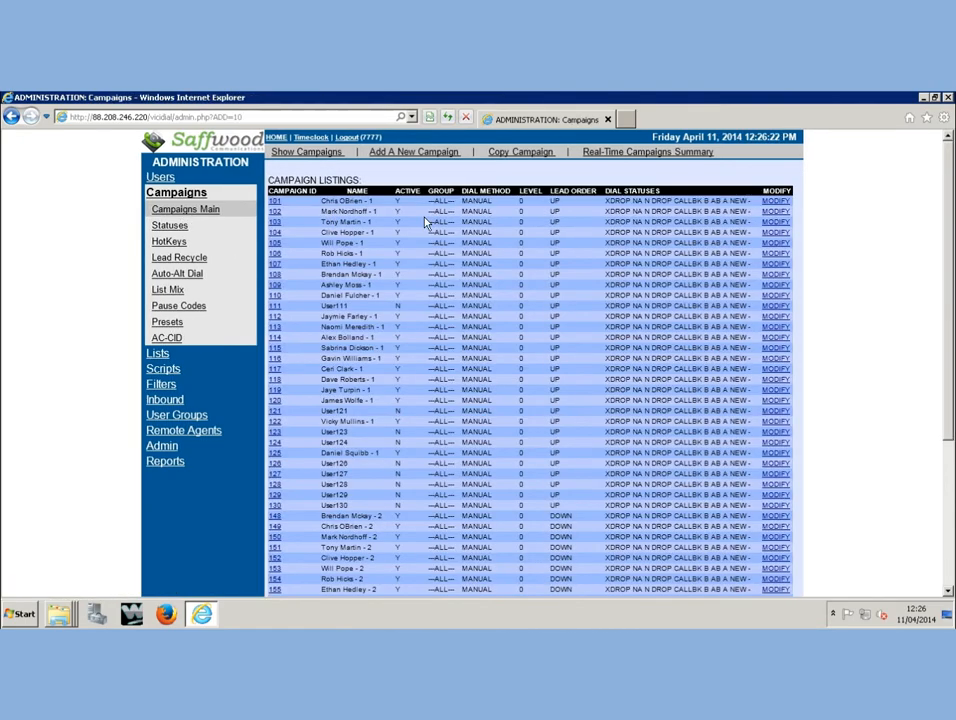
{"action": "scroll", "scroll_direction": "down", "scroll_amount": 3}
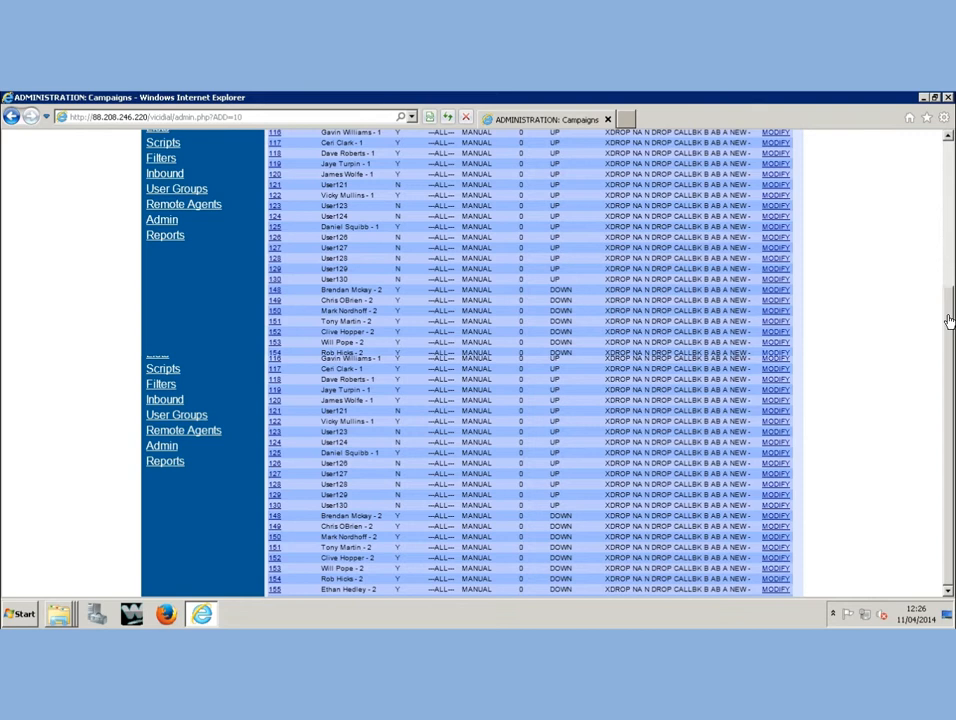
{"action": "mouse_move", "coordinate": [175, 352]}
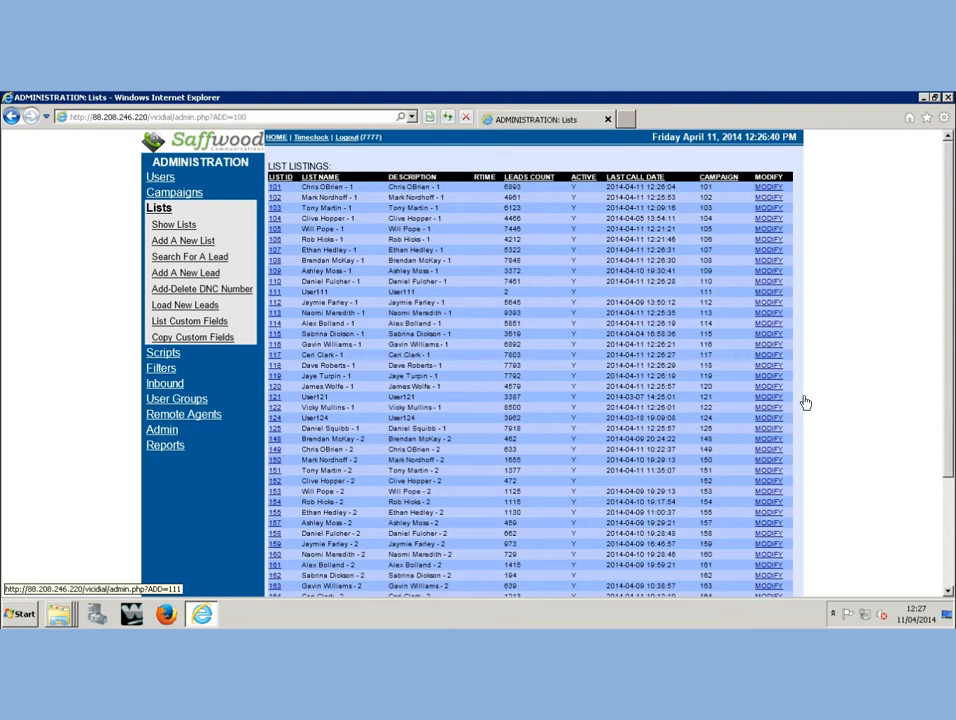
{"action": "mouse_move", "coordinate": [180, 248]}
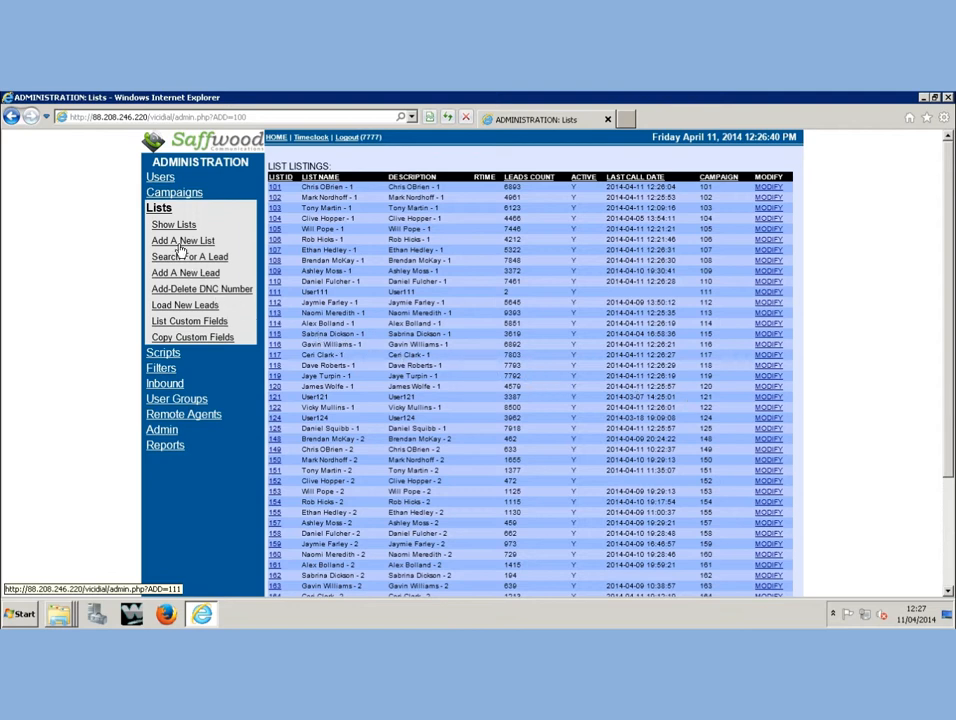
- Start a new list named PPI-17-02-14 with description DMTA
{"action": "left_click", "coordinate": [183, 240]}
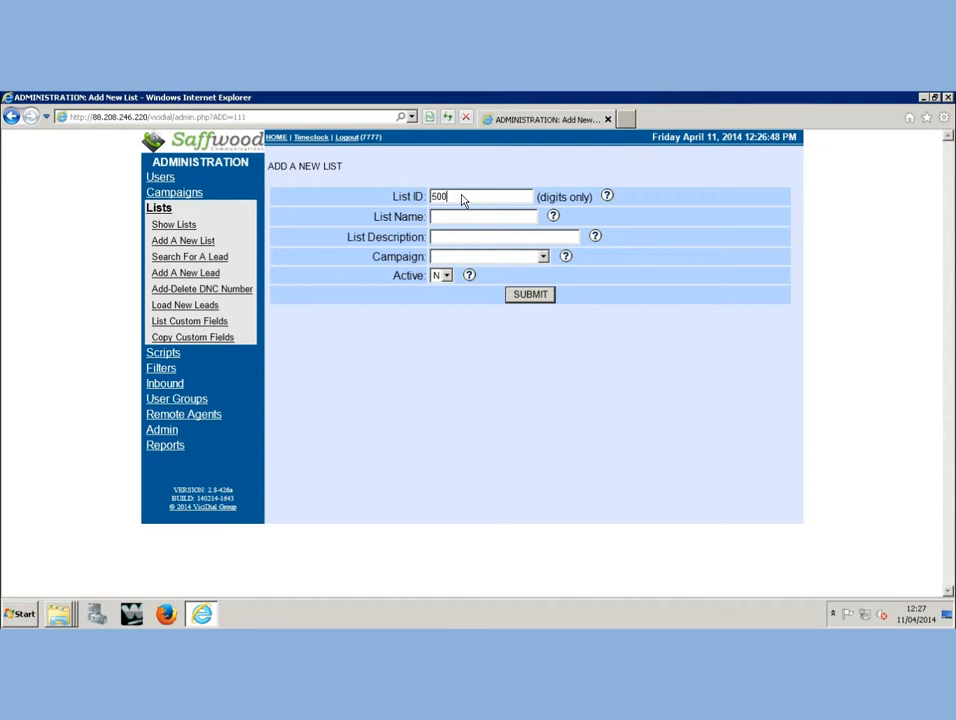
{"action": "mouse_move", "coordinate": [568, 203]}
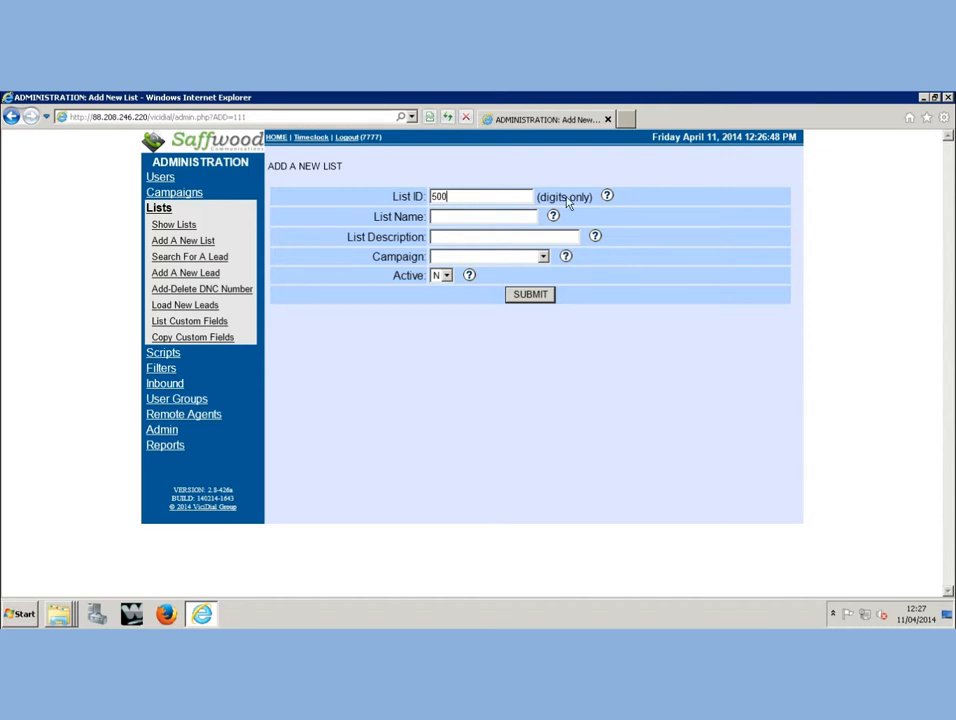
{"action": "type", "text": "PPI"}
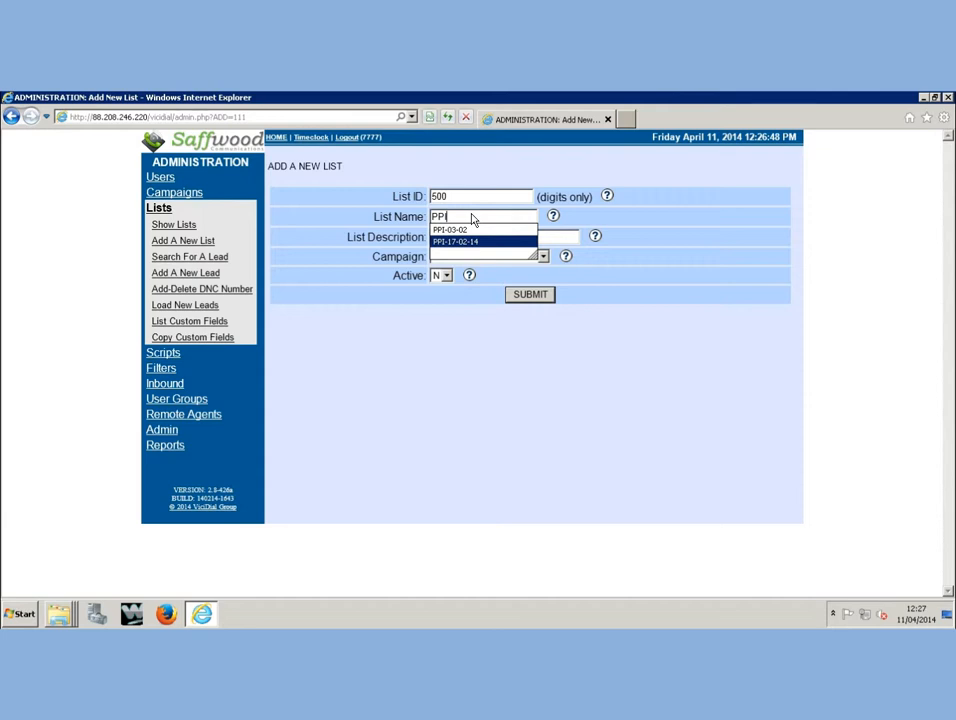
{"action": "left_click", "coordinate": [456, 242]}
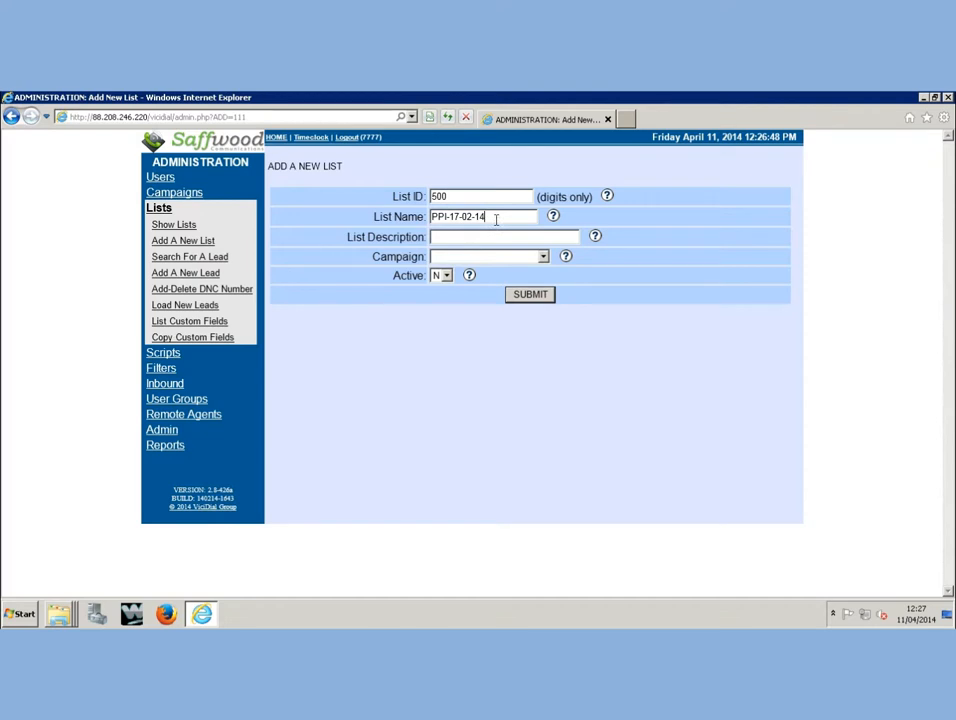
{"action": "type", "text": "DMTA"}
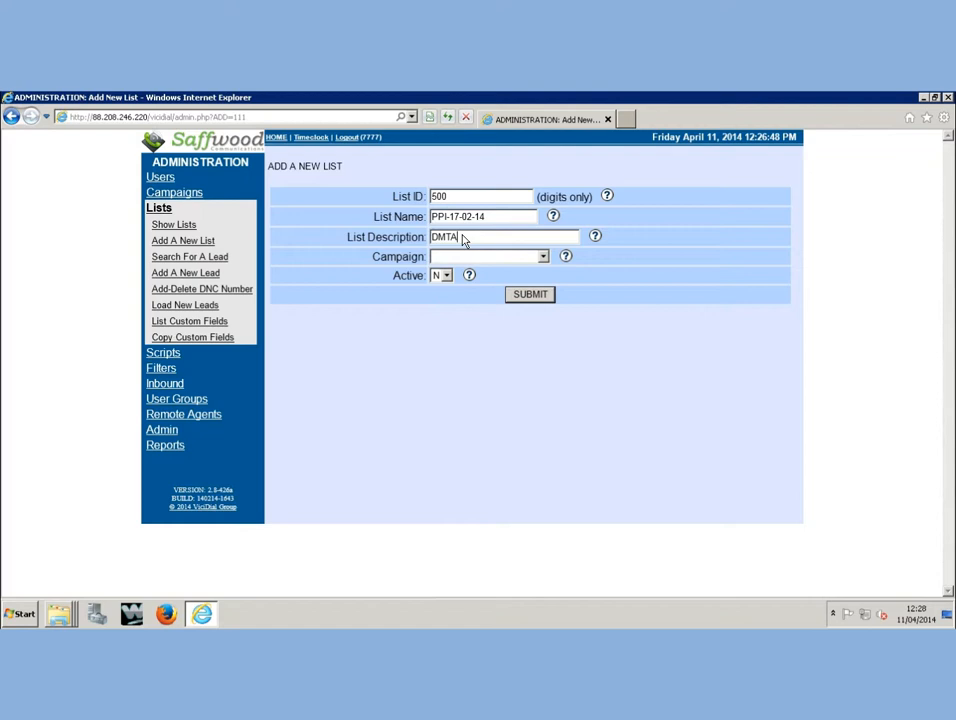
- Attach the list to campaign 500, set it active and save it
{"action": "left_click", "coordinate": [488, 256]}
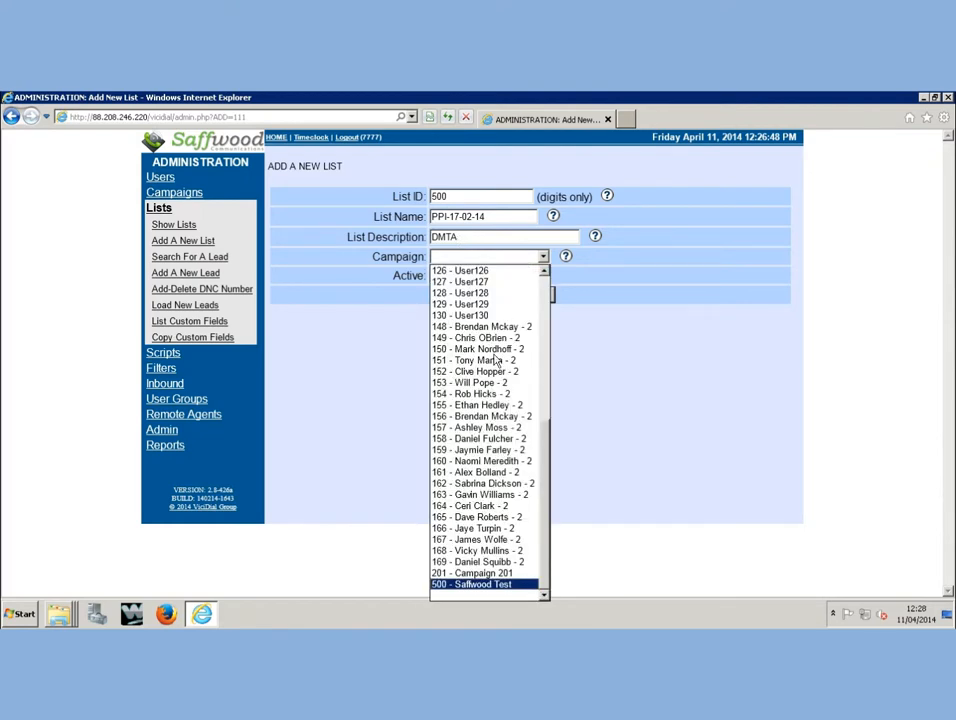
{"action": "left_click", "coordinate": [489, 584]}
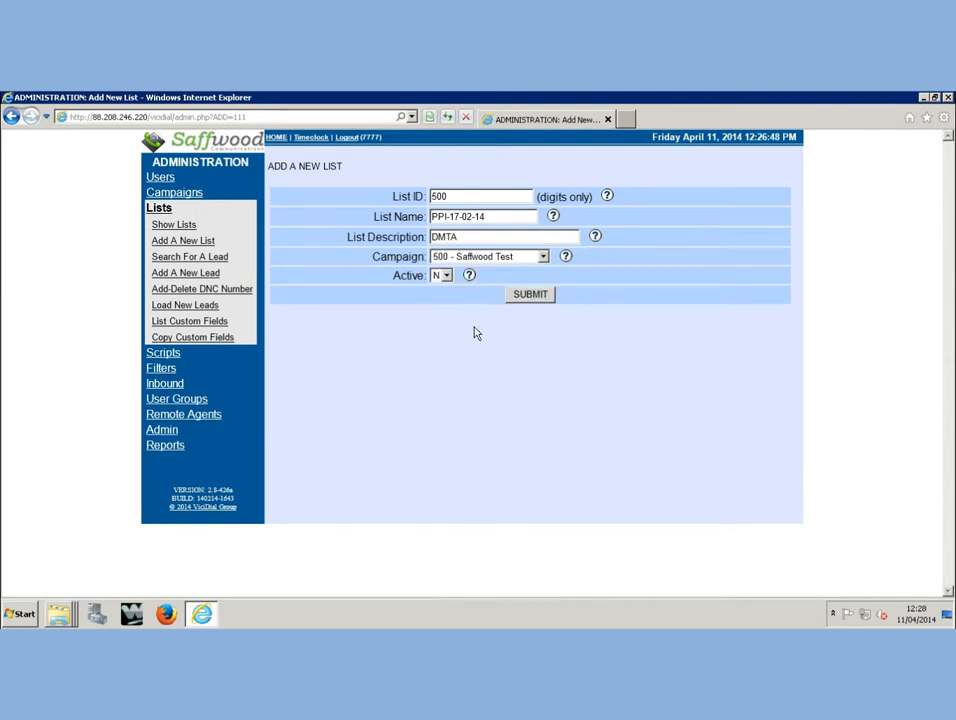
{"action": "left_click", "coordinate": [441, 275]}
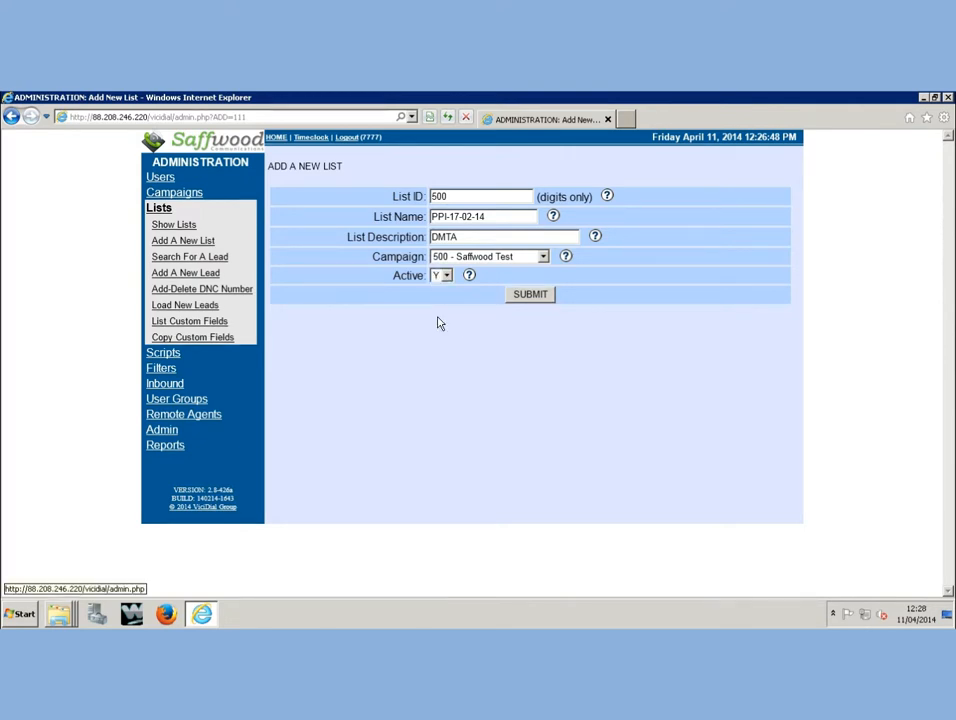
{"action": "left_click", "coordinate": [530, 294]}
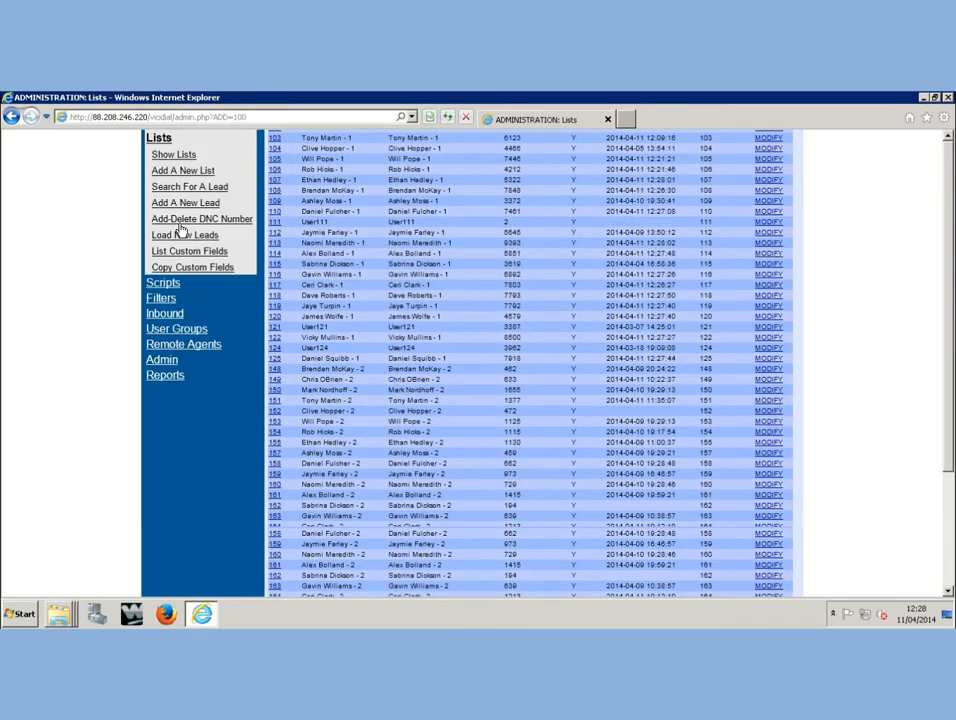
{"action": "scroll", "scroll_direction": "down", "scroll_amount": 3}
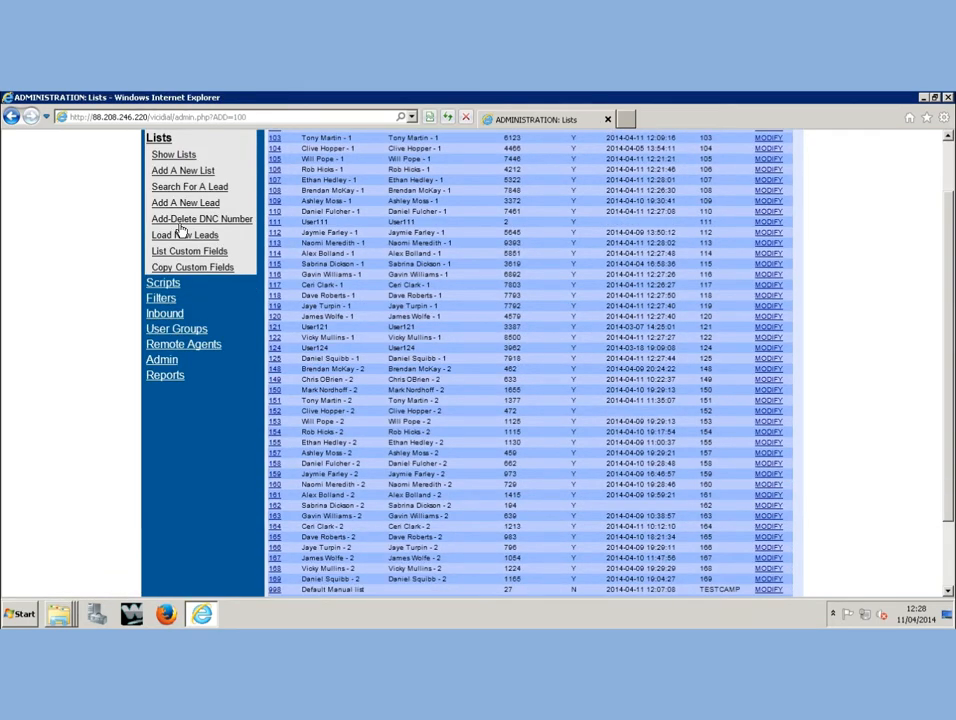
{"action": "scroll", "scroll_direction": "down", "scroll_amount": 3}
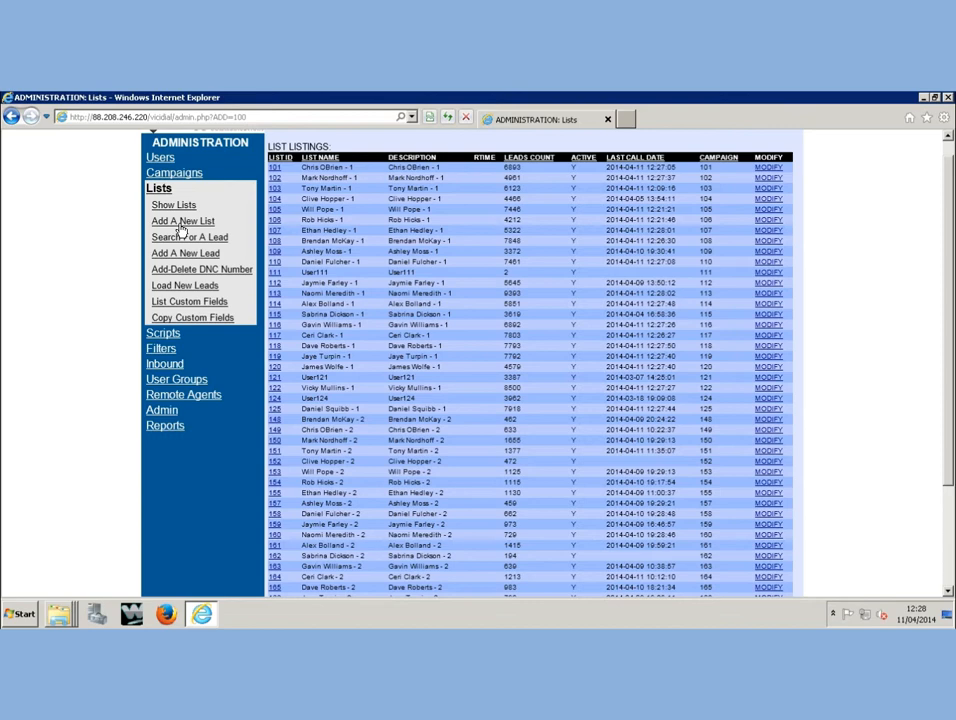
- Pick the leads file with list override 500 - PPI-17-02-14 and phone code 44 - GBR
{"action": "left_click", "coordinate": [185, 285]}
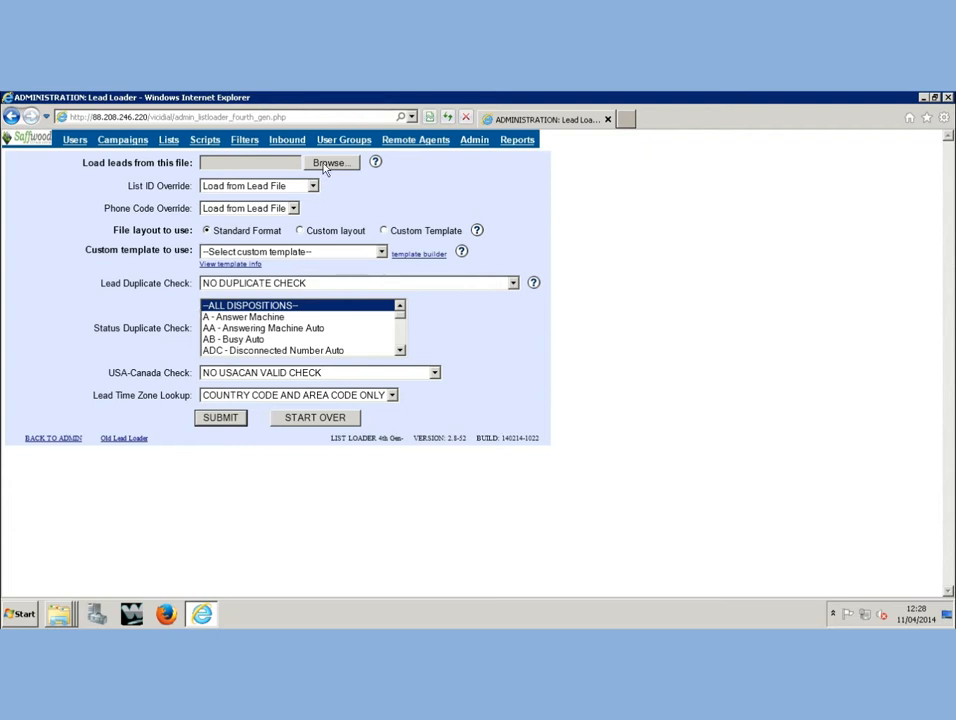
{"action": "left_click", "coordinate": [331, 162]}
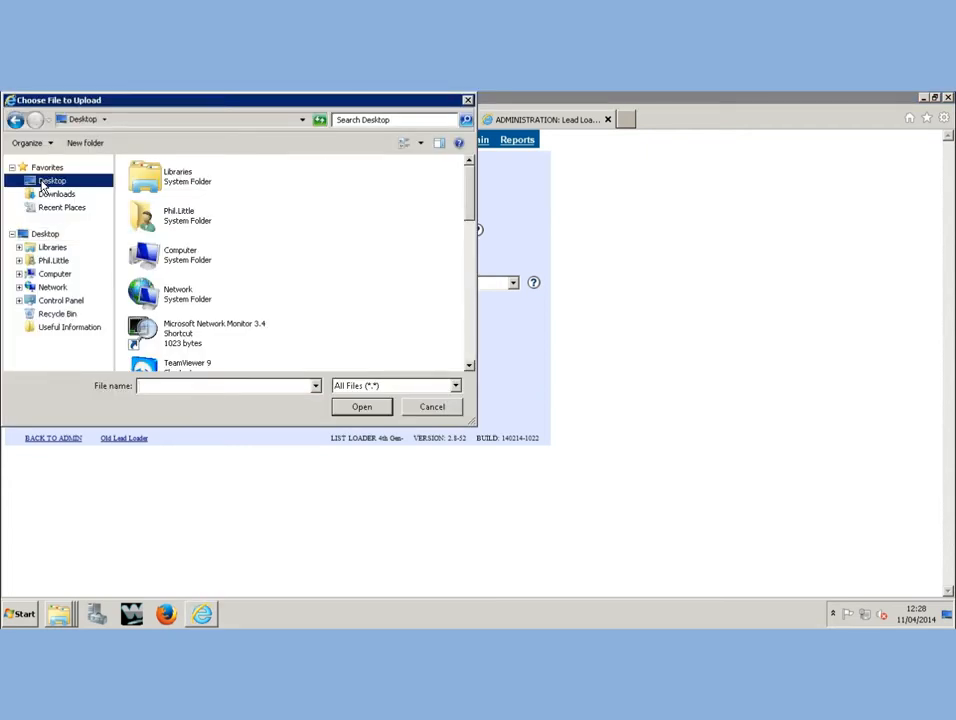
{"action": "scroll", "scroll_direction": "down", "scroll_amount": 3}
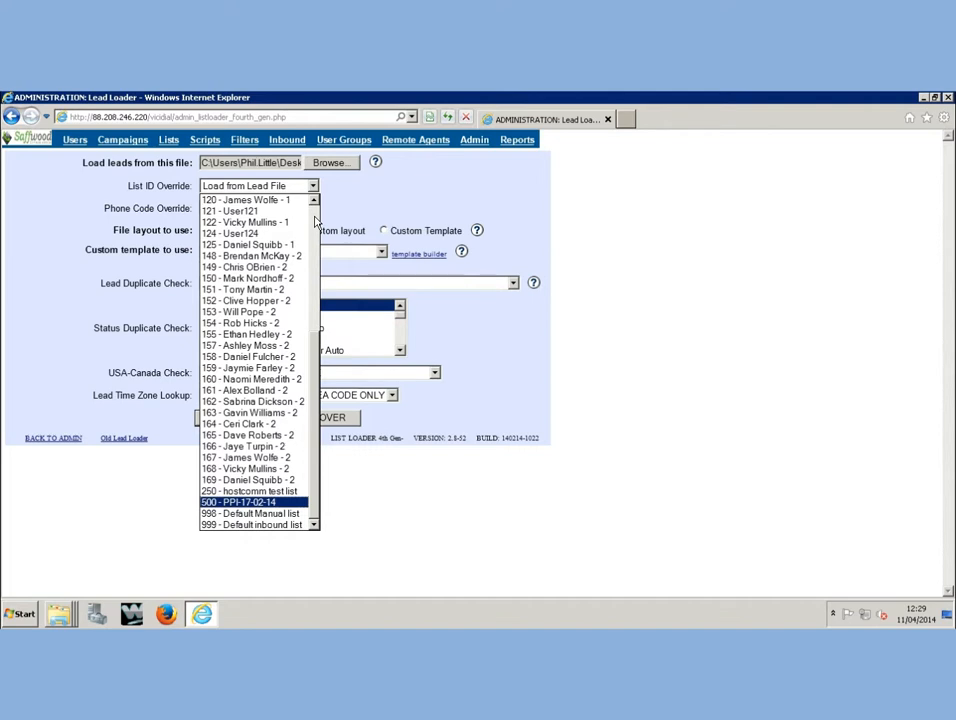
{"action": "mouse_move", "coordinate": [245, 510]}
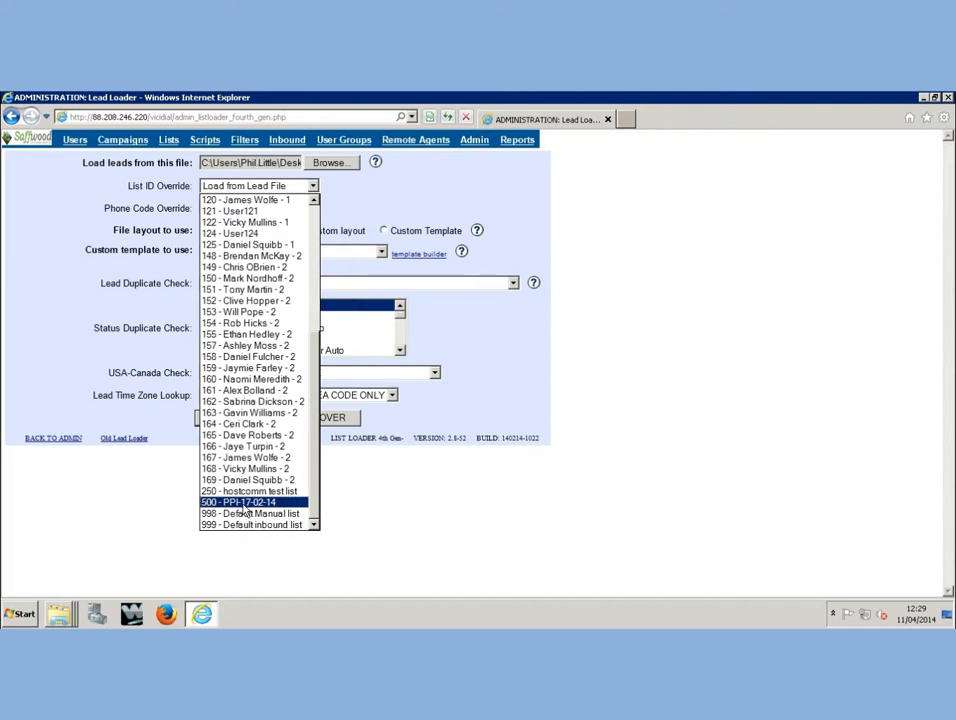
{"action": "left_click", "coordinate": [248, 501]}
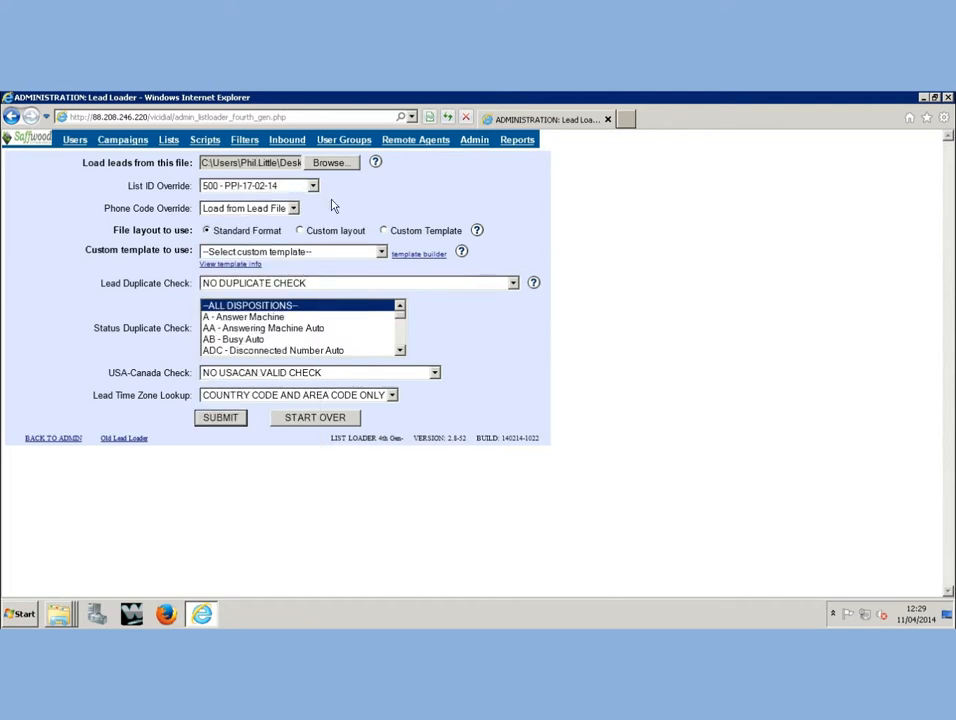
{"action": "left_click", "coordinate": [248, 208]}
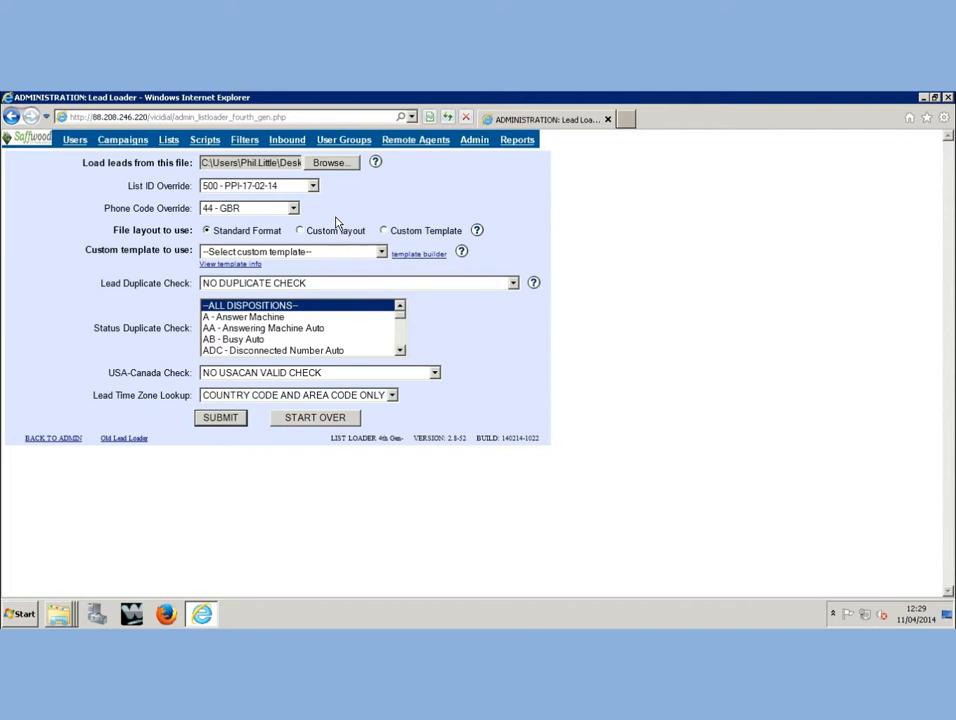
- Choose the custom file layout instead of the standard format
{"action": "left_click", "coordinate": [300, 230]}
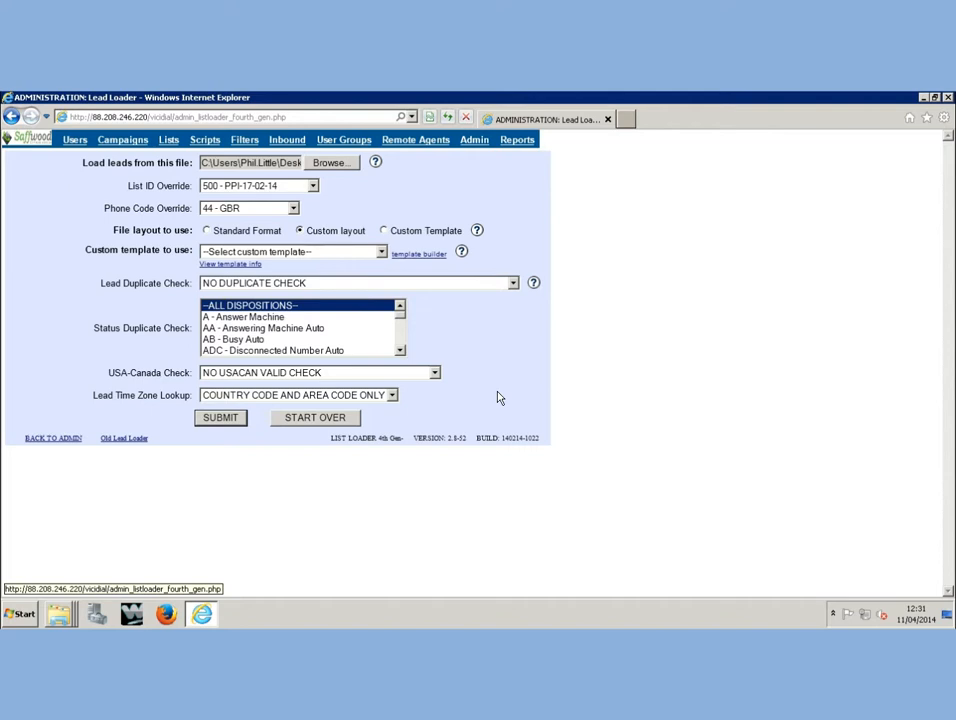
- Submit the file settings and map Phone Number, Forename and Surname columns to their lead fields
{"action": "left_click", "coordinate": [219, 417]}
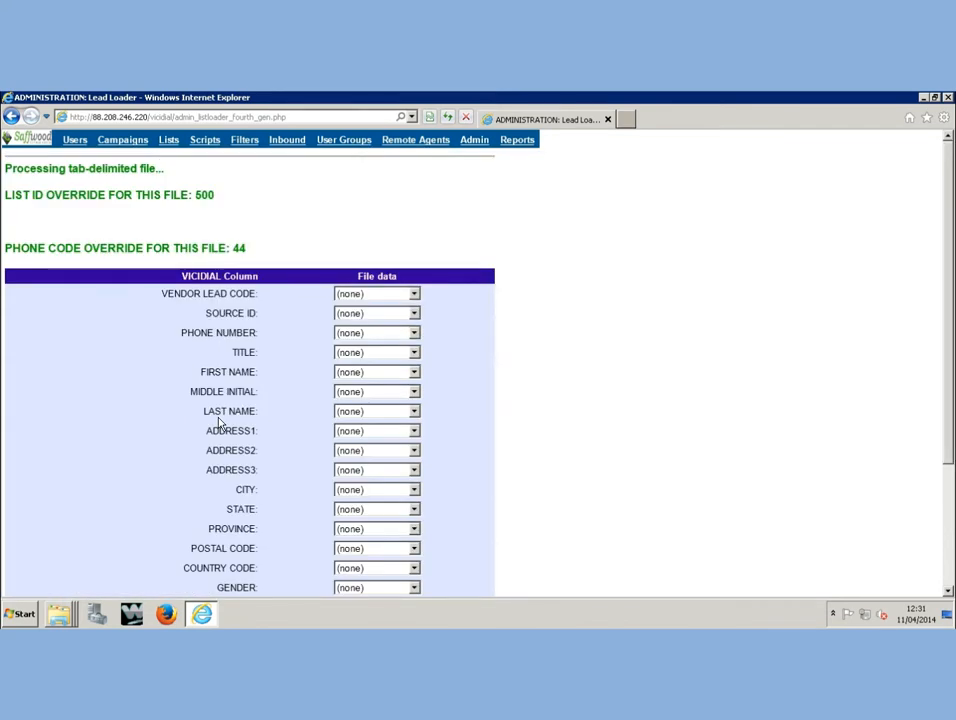
{"action": "left_click", "coordinate": [377, 332]}
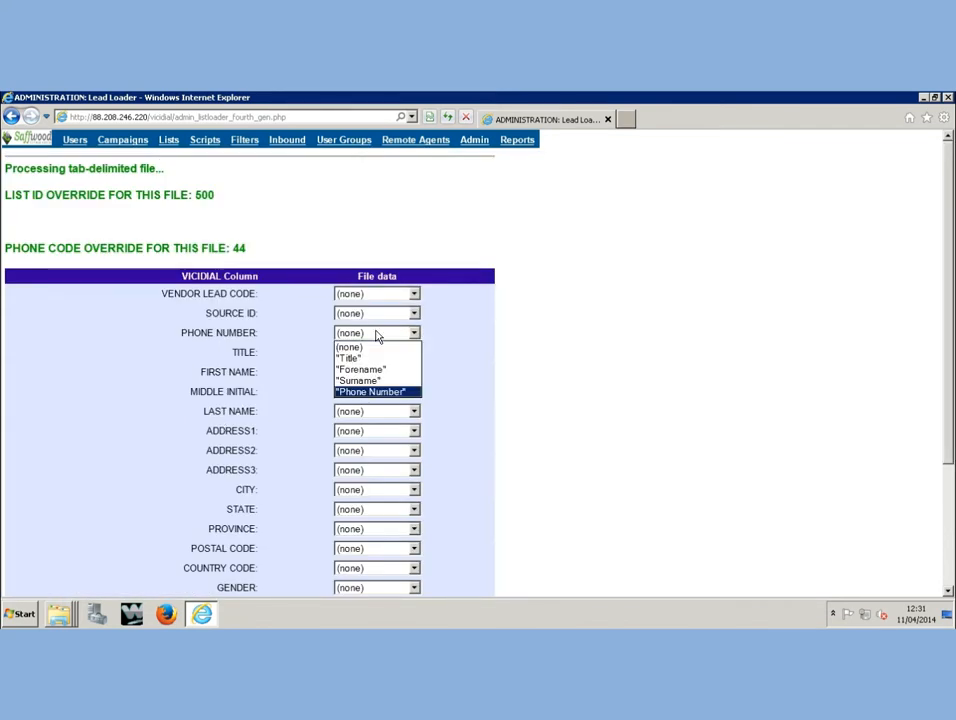
{"action": "left_click", "coordinate": [370, 391]}
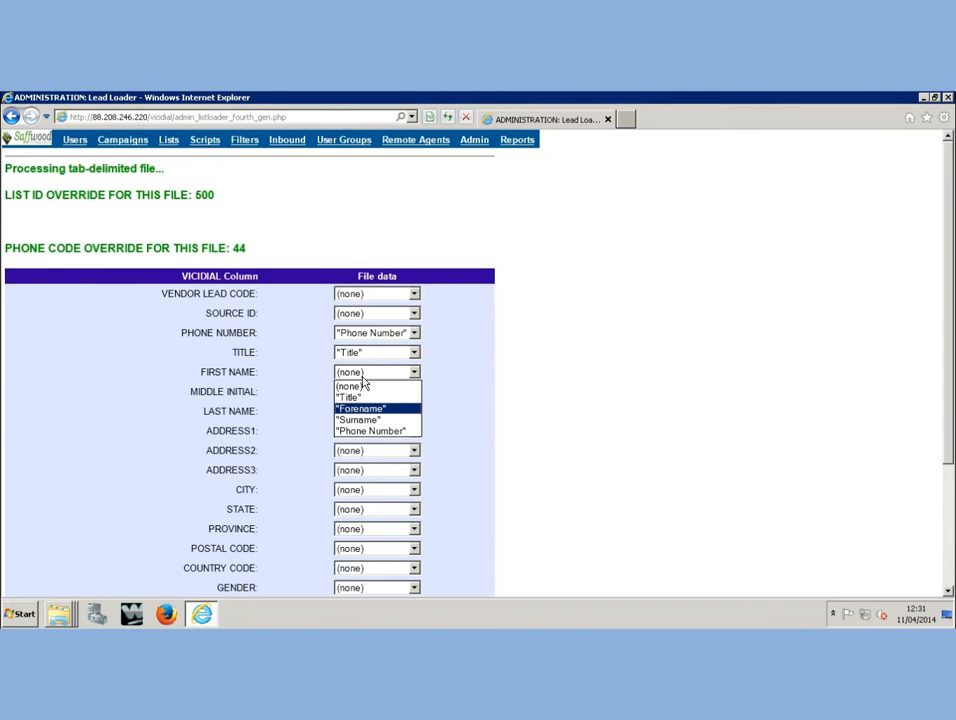
{"action": "left_click", "coordinate": [360, 408]}
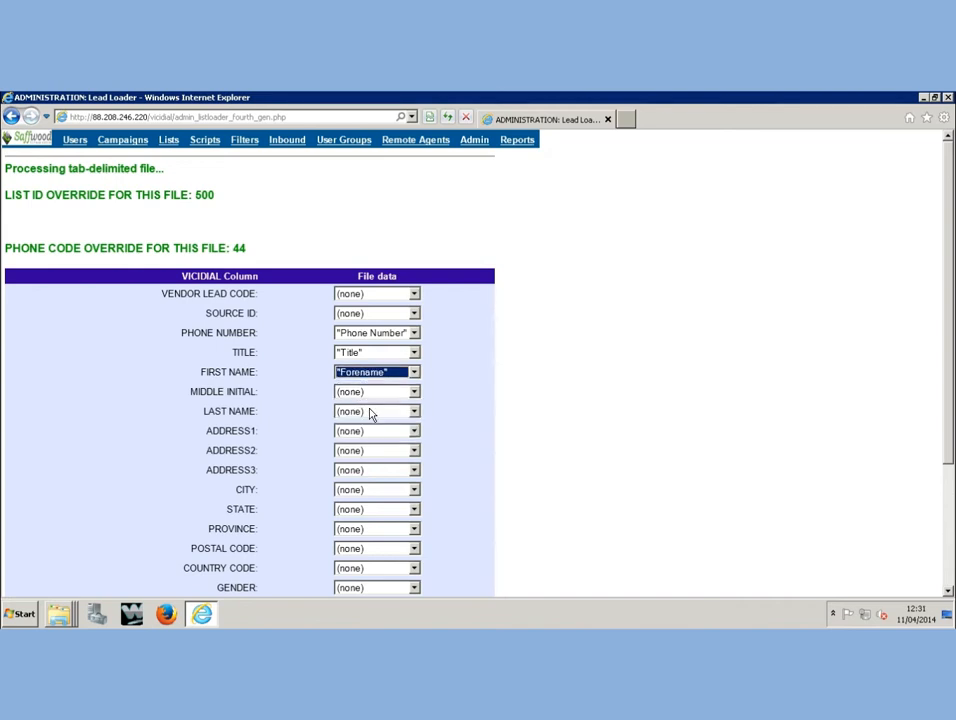
{"action": "left_click", "coordinate": [376, 411]}
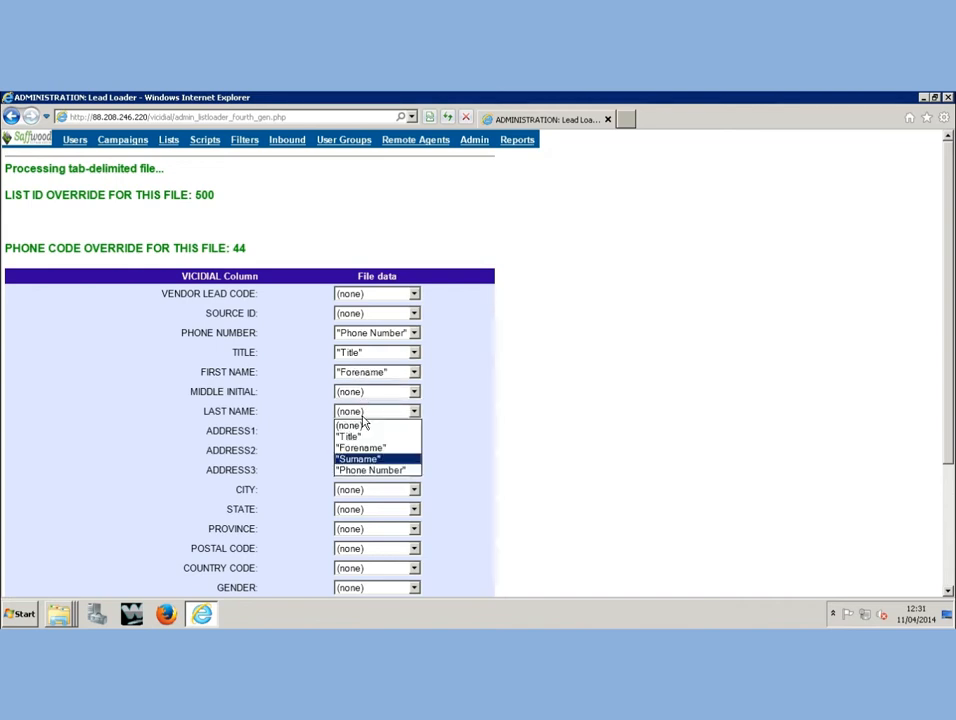
{"action": "left_click", "coordinate": [357, 459]}
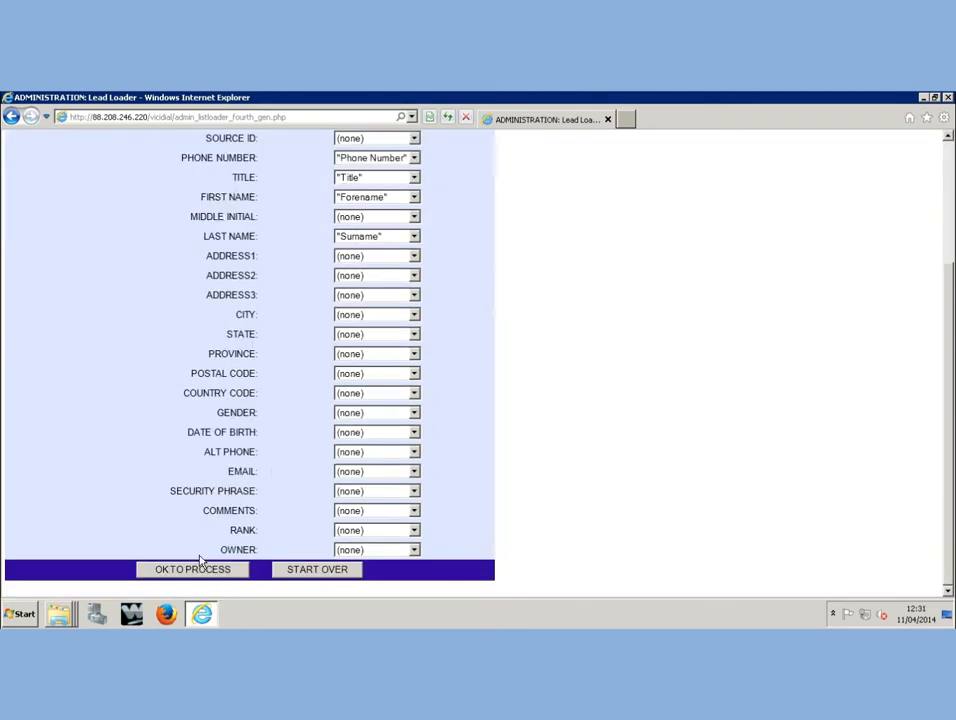
- Process the lead file and review the list listings showing list 500 with its leads
{"action": "left_click", "coordinate": [192, 569]}
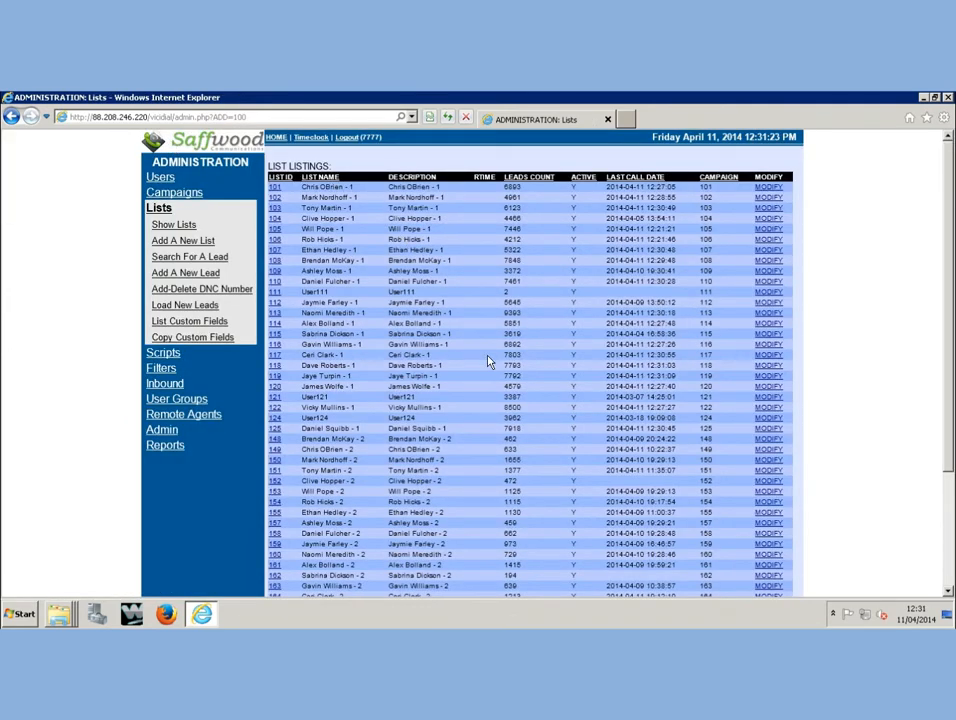
{"action": "scroll", "scroll_direction": "down", "scroll_amount": 3}
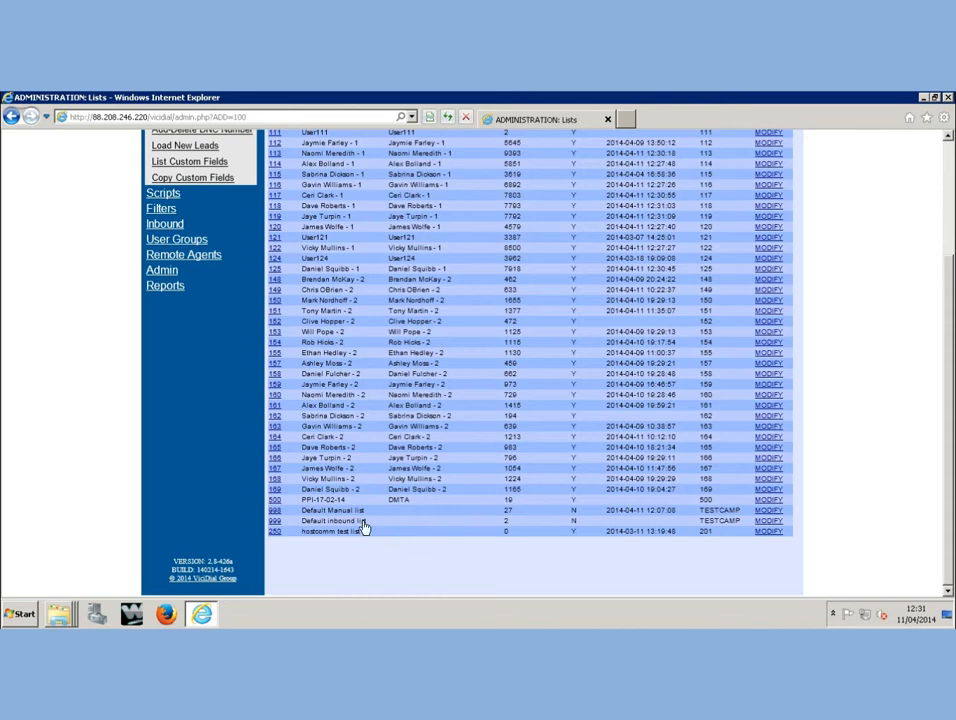
- Return to the campaign listings and scroll to campaign 500 Saffwood Test
{"action": "left_click", "coordinate": [176, 192]}
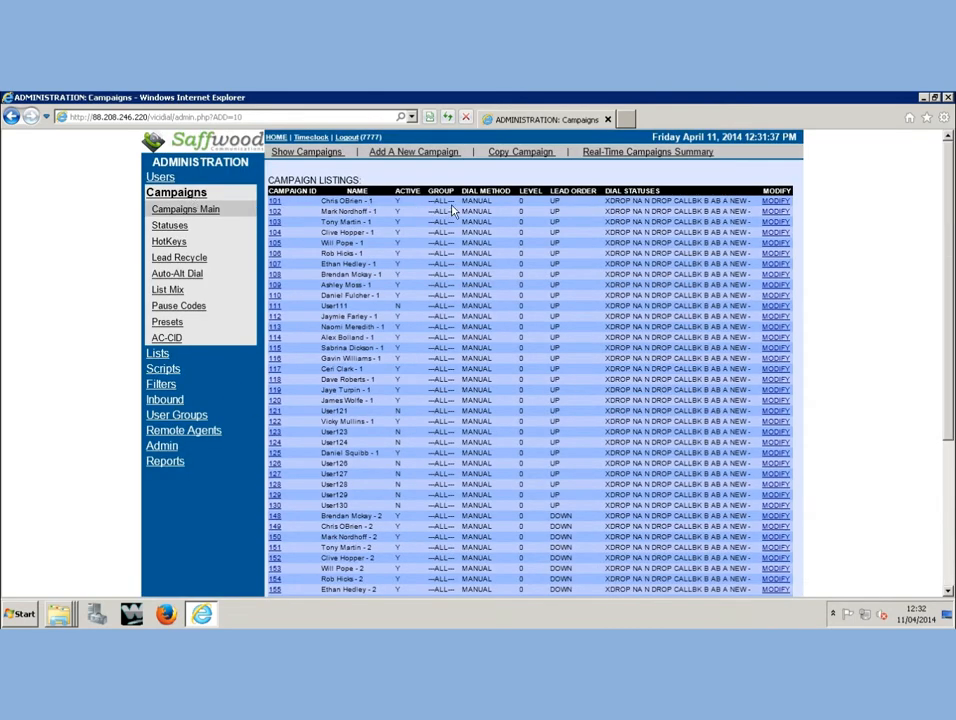
{"action": "scroll", "scroll_direction": "down", "scroll_amount": 3}
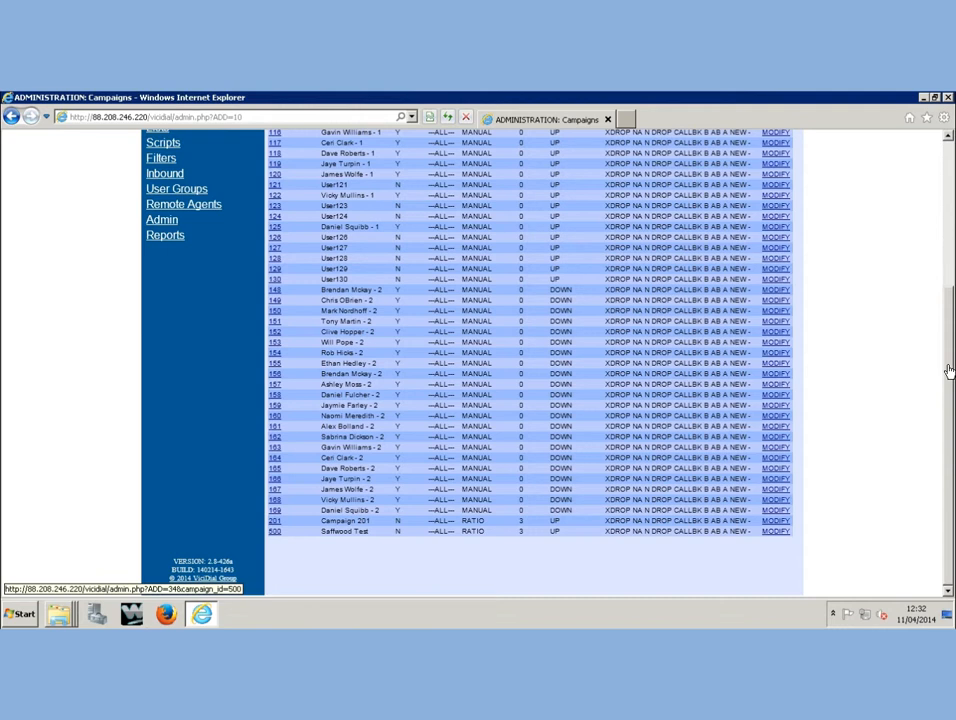
{"action": "mouse_move", "coordinate": [378, 448]}
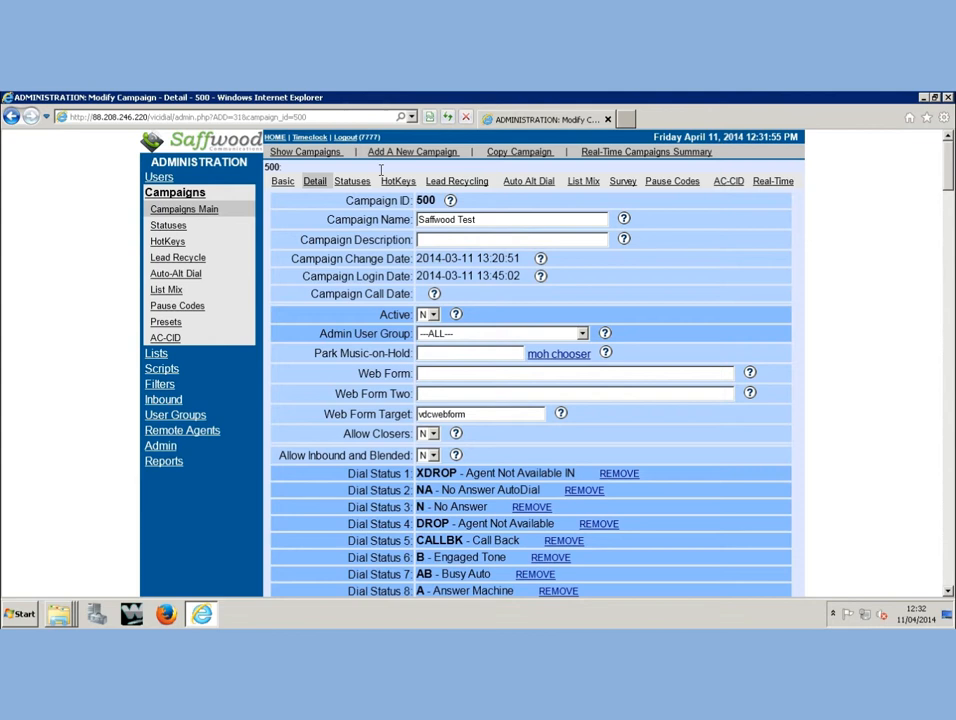
- Enter the campaign description Selling Solar Energy for campaign 500
{"action": "type", "text": "Selling Solar Energy"}
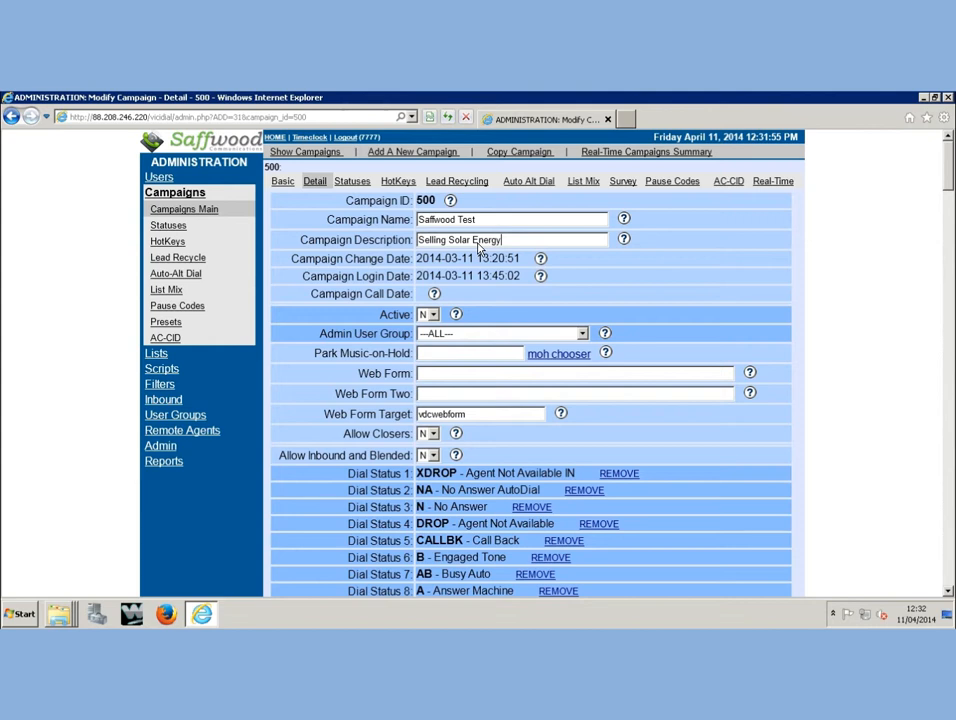
{"action": "mouse_move", "coordinate": [585, 268]}
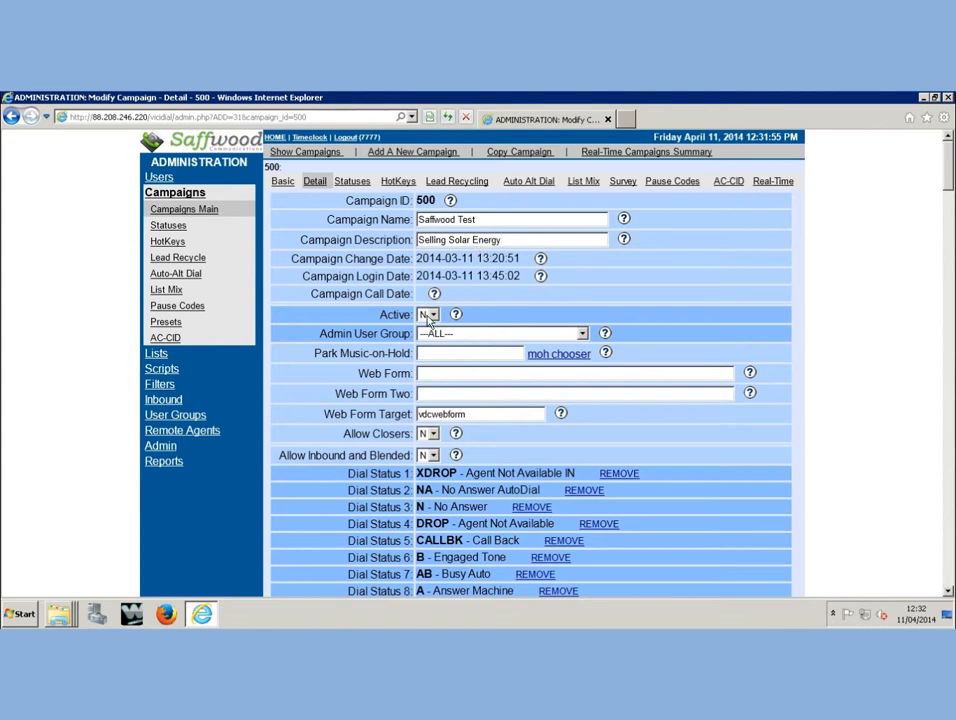
- Set campaign 500's Active option to Y
{"action": "left_click", "coordinate": [428, 314]}
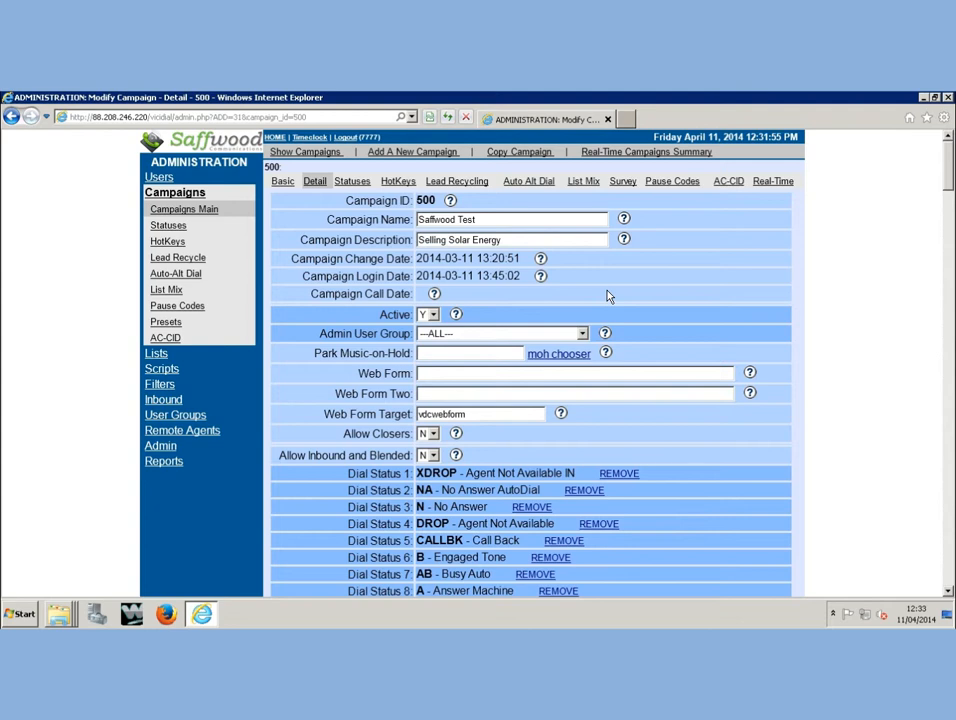
{"action": "scroll", "scroll_direction": "down", "scroll_amount": 3}
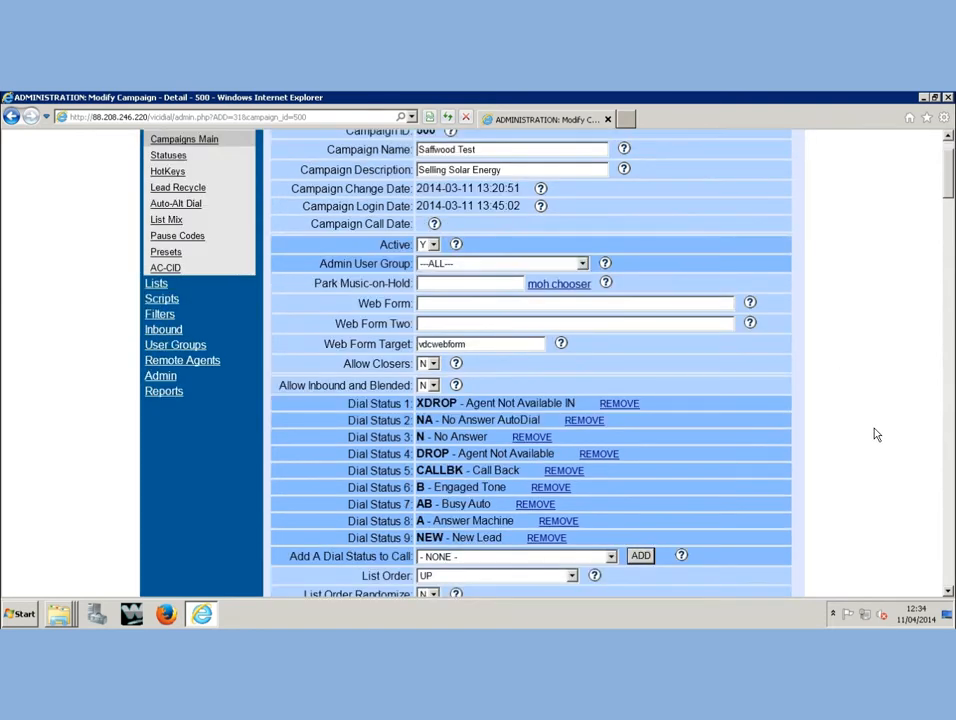
{"action": "scroll", "scroll_direction": "down", "scroll_amount": 3}
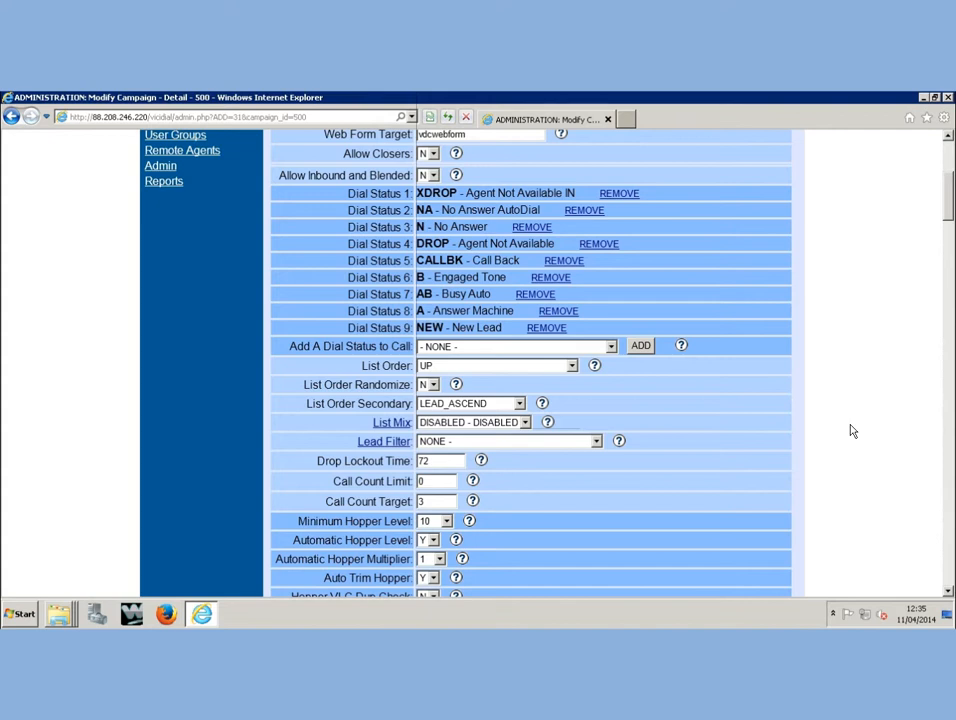
{"action": "mouse_move", "coordinate": [883, 463]}
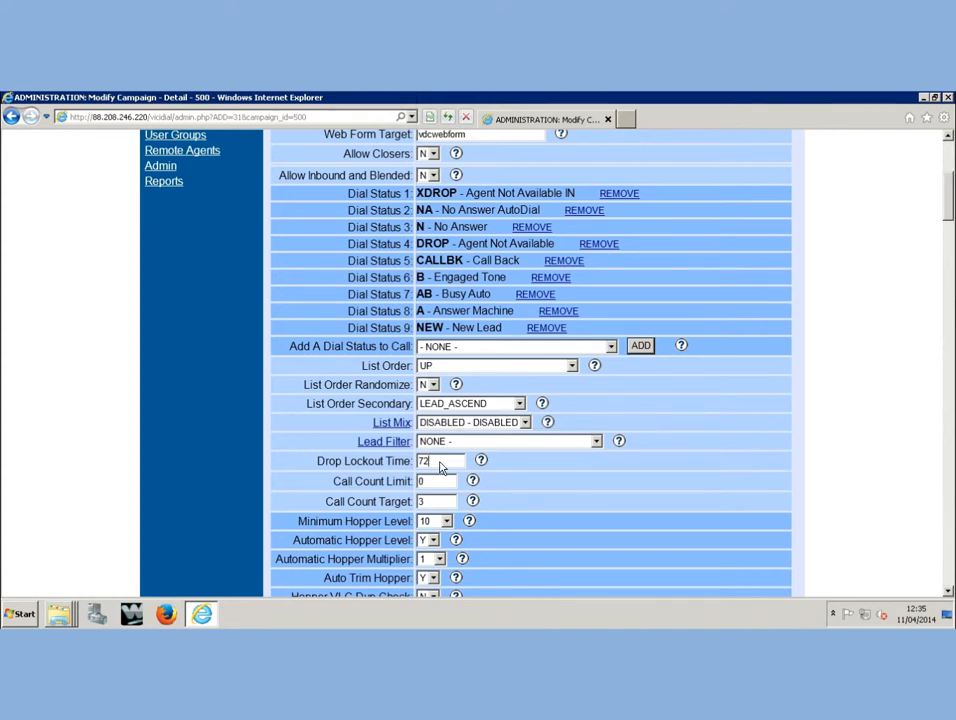
{"action": "scroll", "scroll_direction": "down", "scroll_amount": 3}
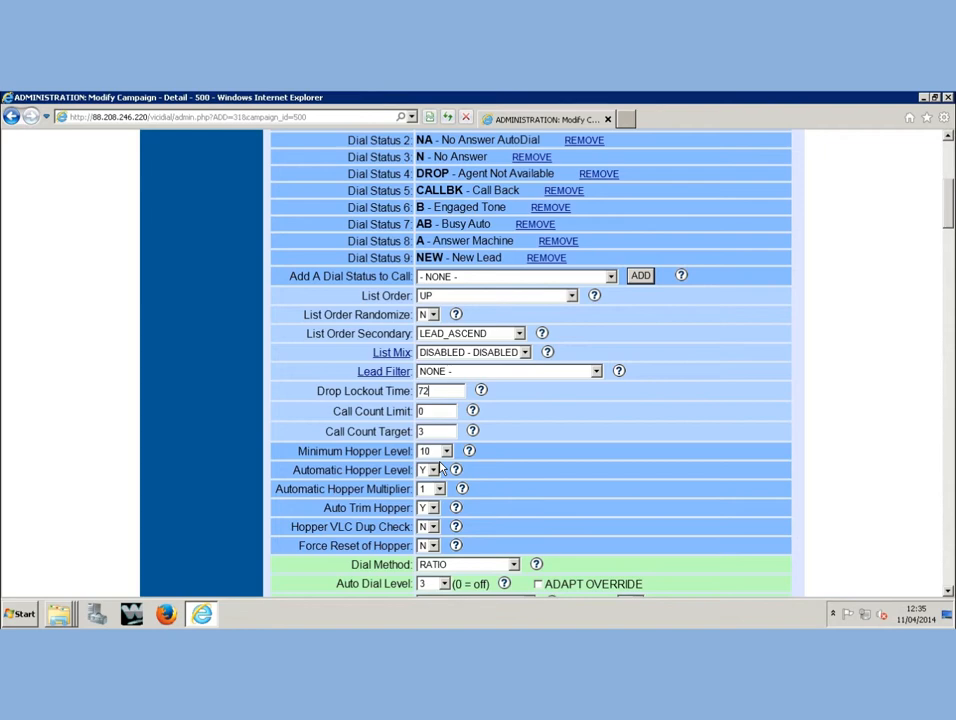
{"action": "mouse_move", "coordinate": [930, 300]}
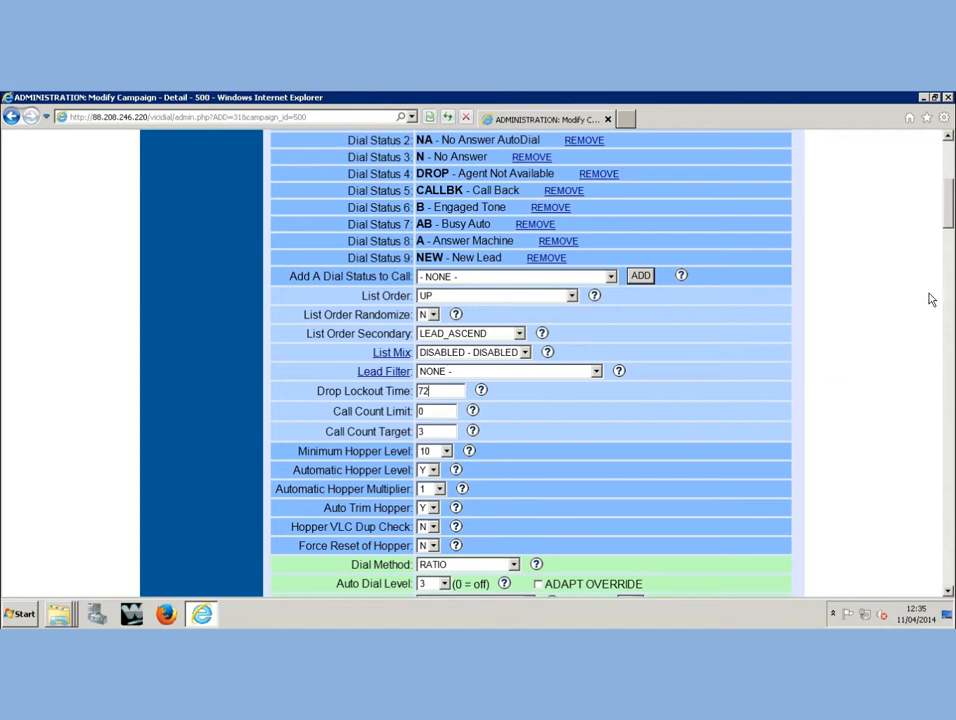
{"action": "scroll", "scroll_direction": "down", "scroll_amount": 3}
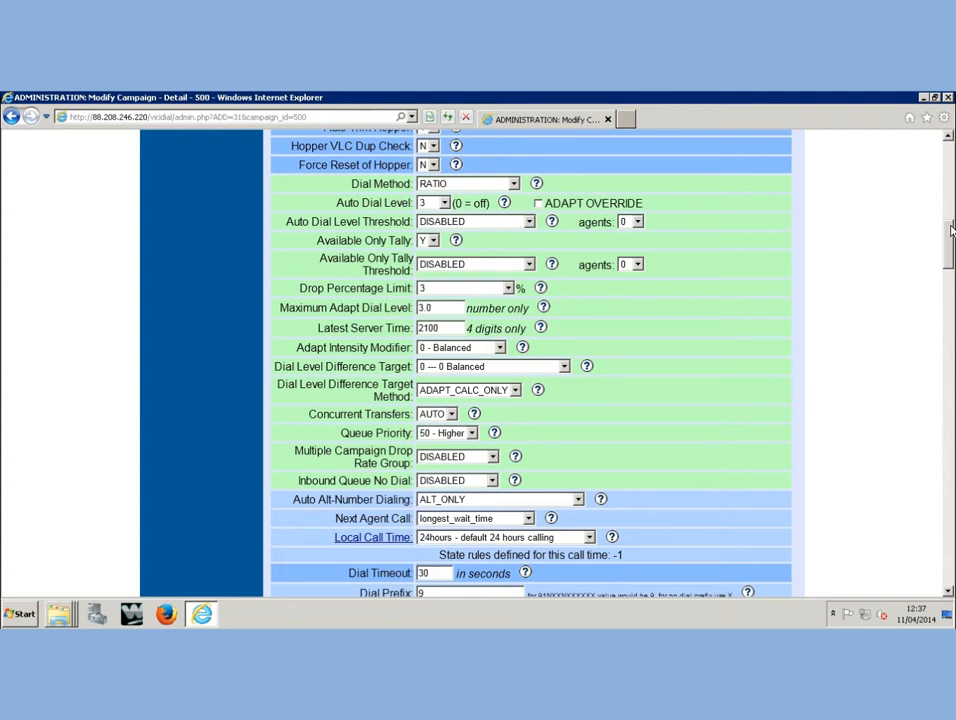
{"action": "left_click", "coordinate": [467, 183]}
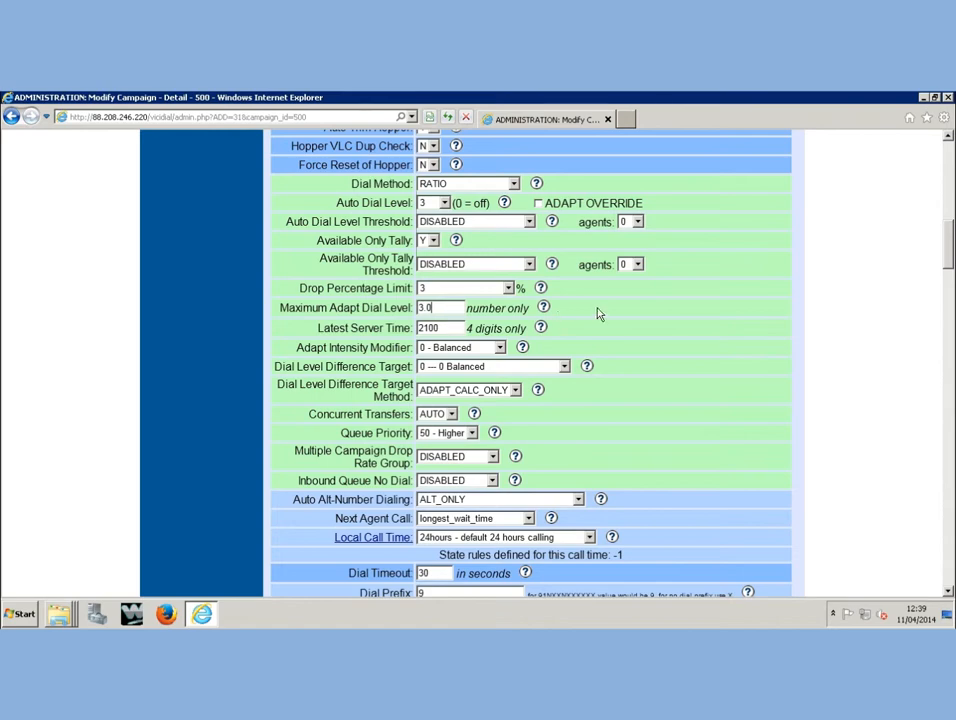
{"action": "scroll", "scroll_direction": "down", "scroll_amount": 3}
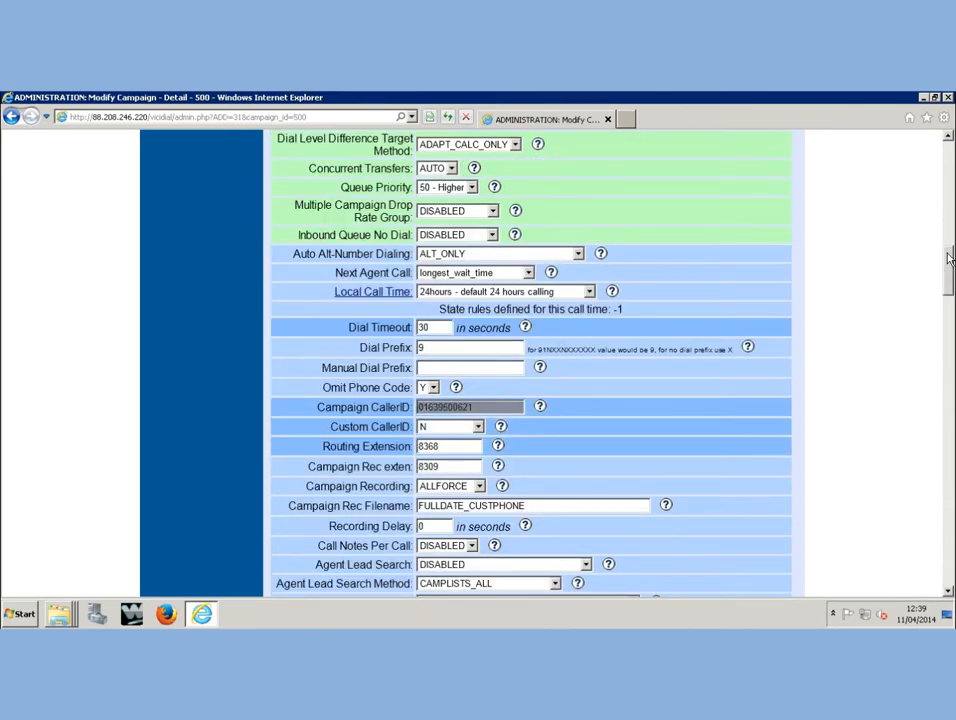
{"action": "triple_click", "coordinate": [470, 406]}
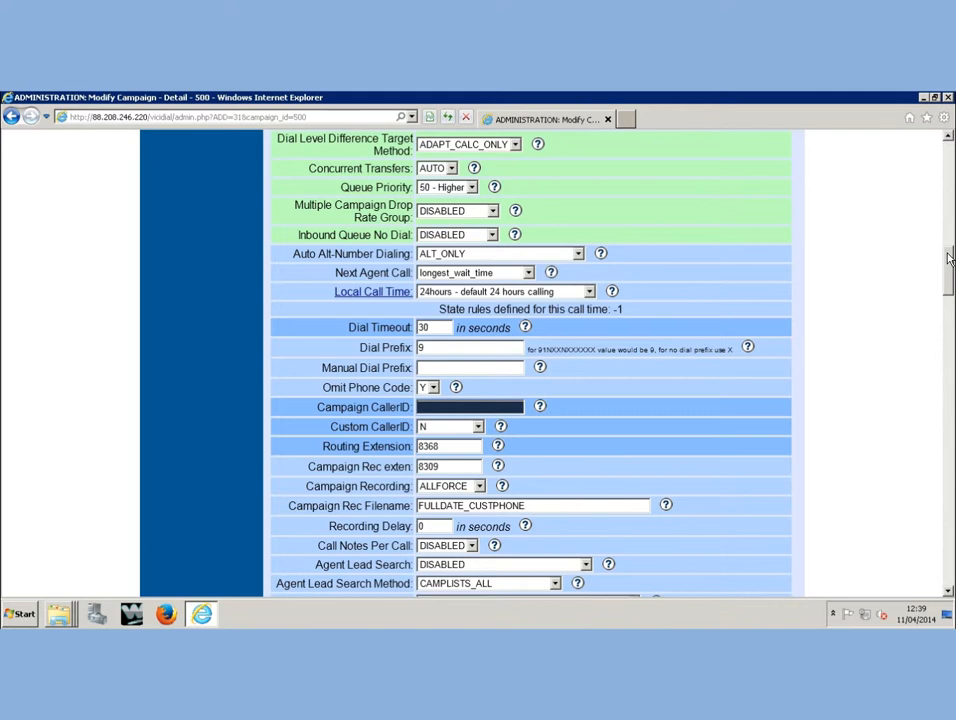
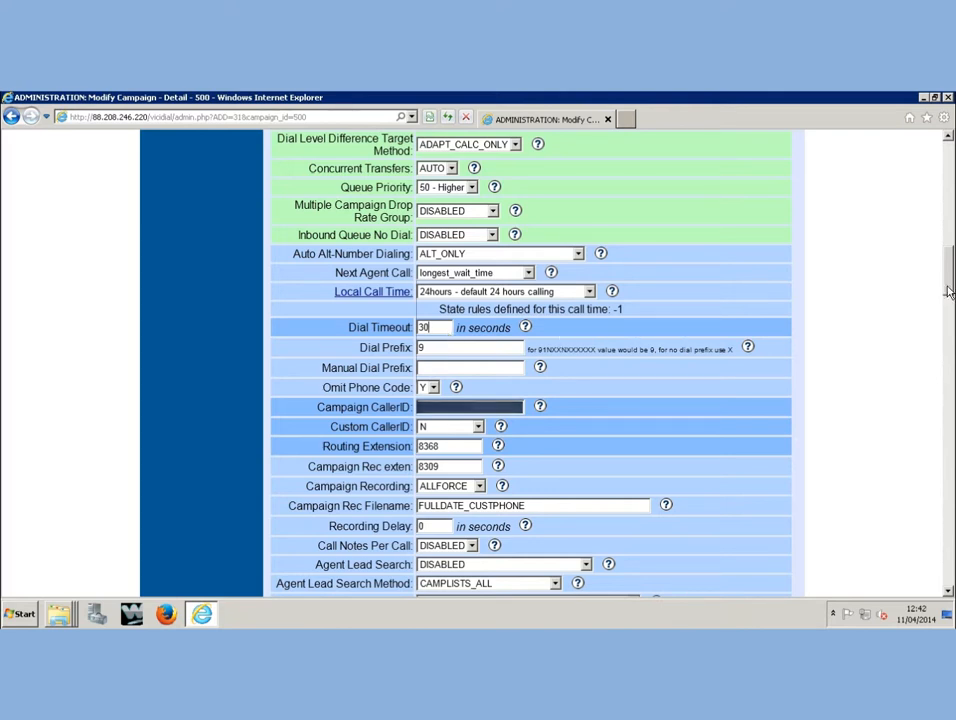
{"action": "scroll", "scroll_direction": "down", "scroll_amount": 3}
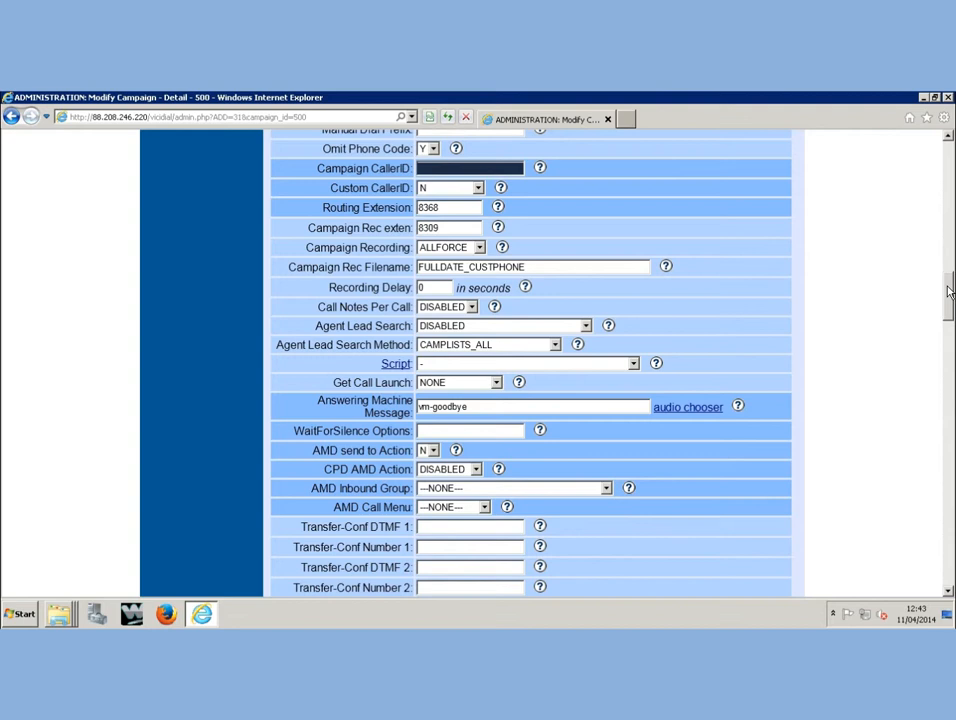
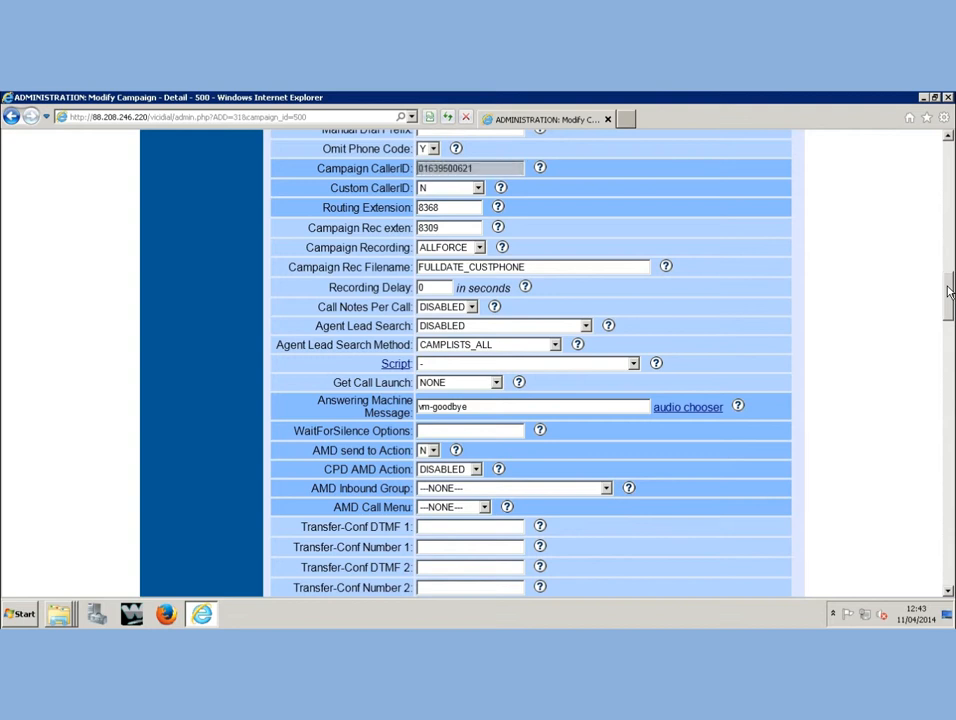
{"action": "scroll", "scroll_direction": "down", "scroll_amount": 3}
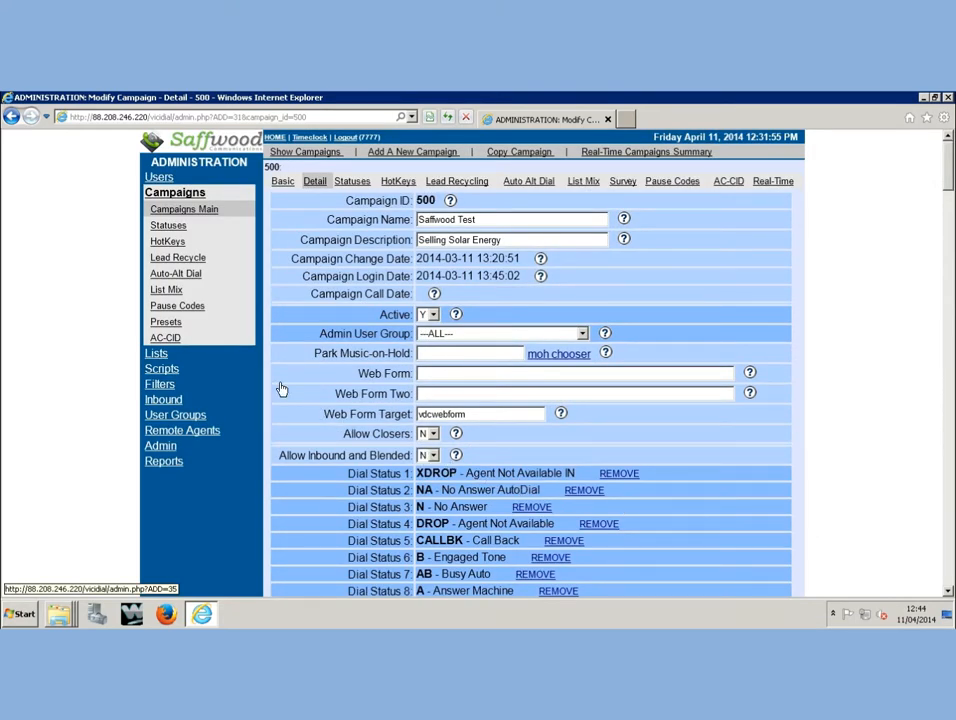
- Navigate via the Lead Recycle listings back to campaign 500's empty lead recycling page
{"action": "left_click", "coordinate": [177, 257]}
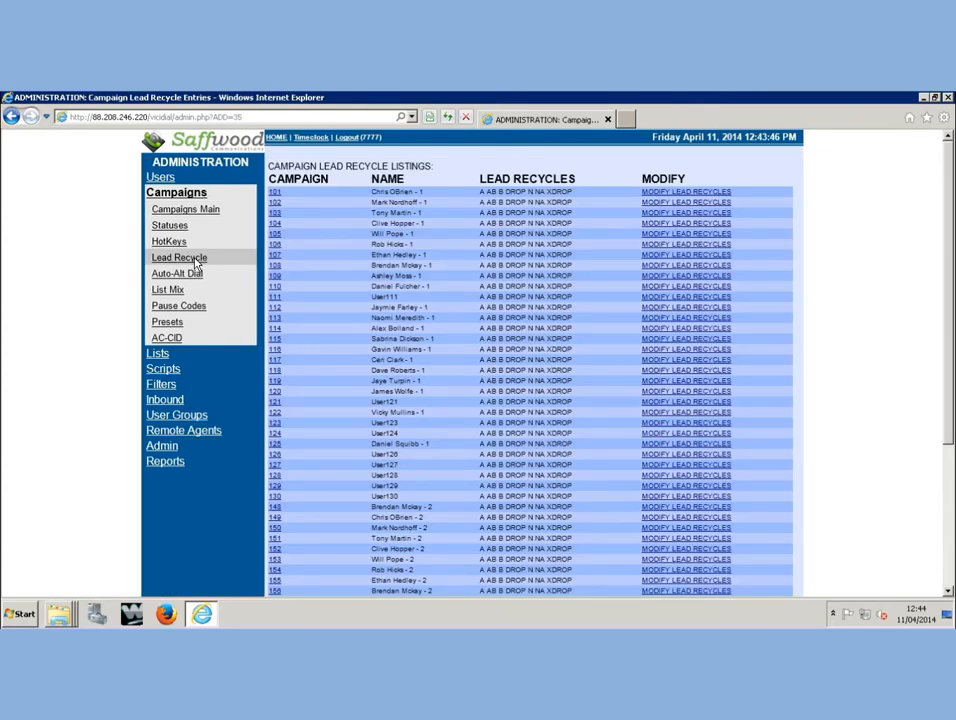
{"action": "mouse_move", "coordinate": [917, 320]}
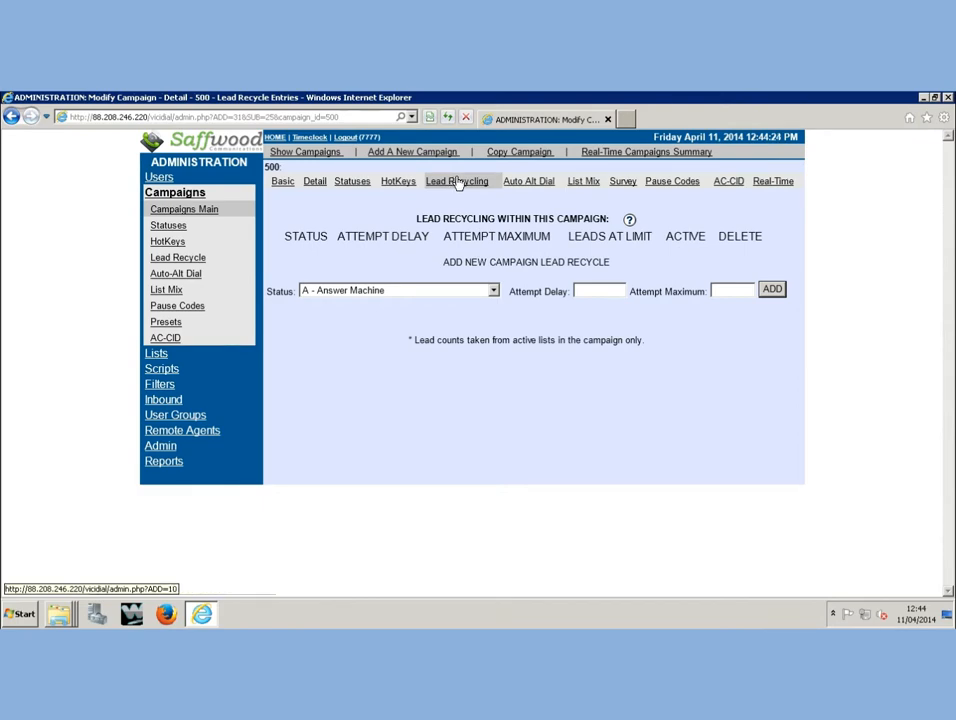
{"action": "left_click", "coordinate": [185, 209]}
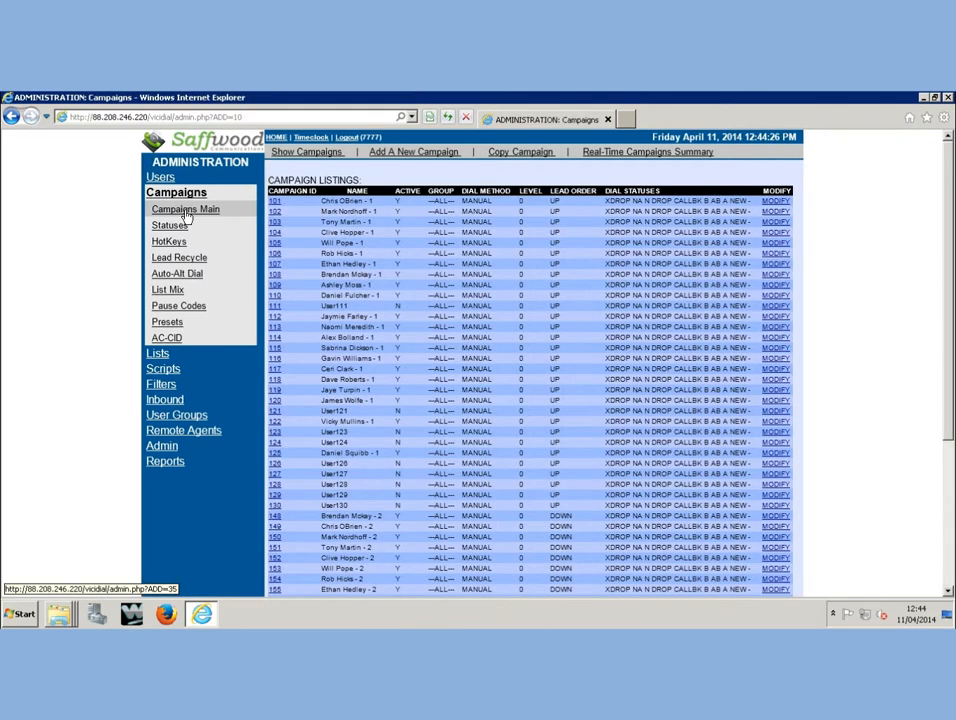
{"action": "left_click", "coordinate": [179, 257]}
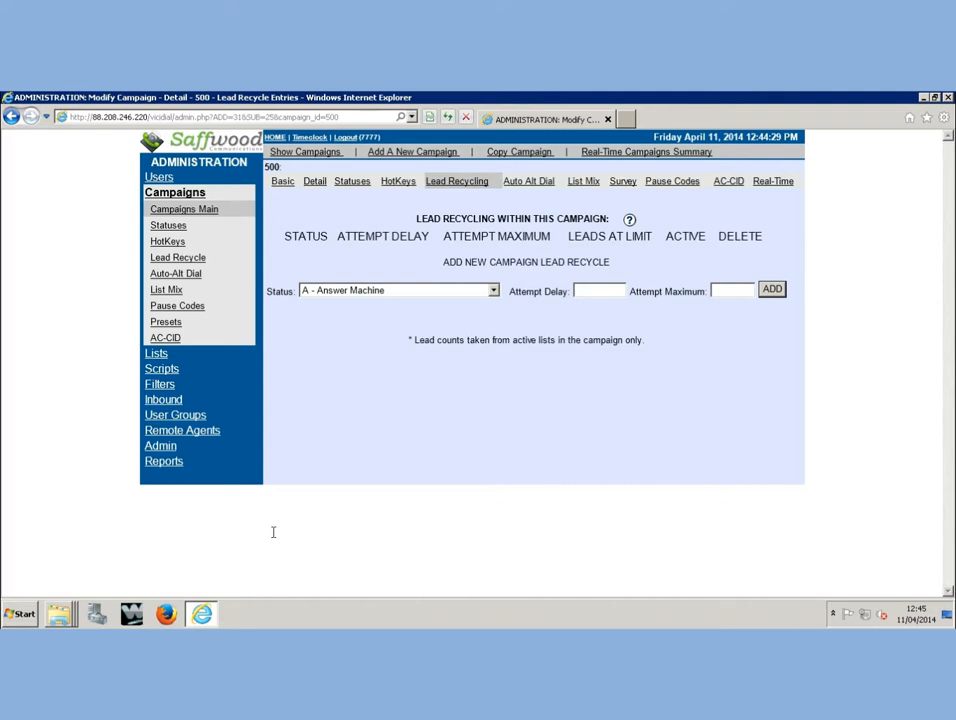
- Add the Answer Machine (A) recycle rule with attempt delay 14400
{"action": "type", "text": "14"}
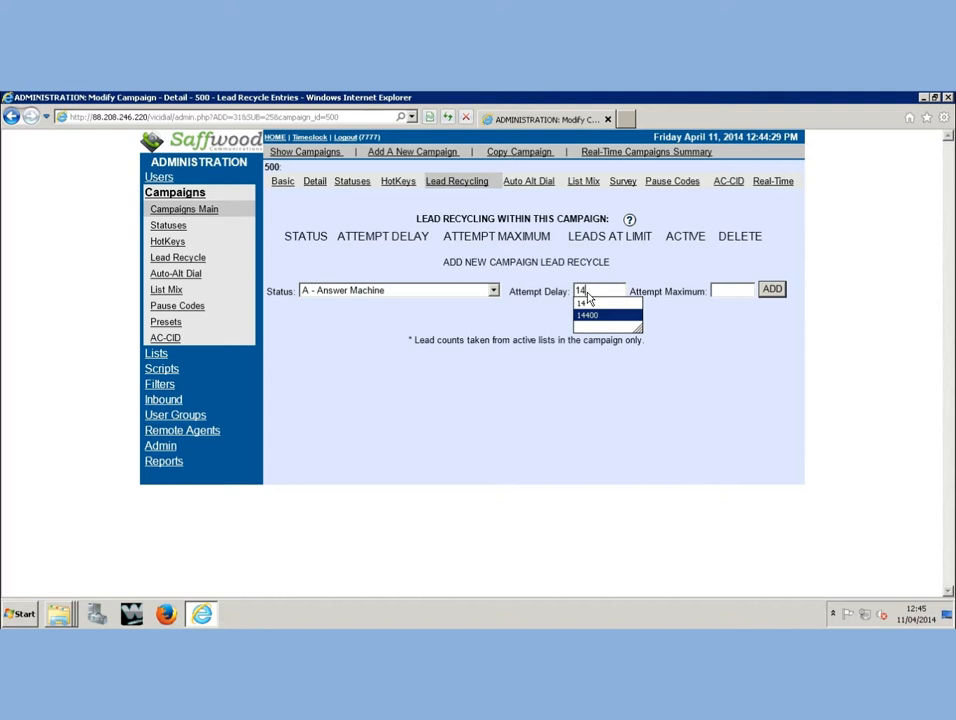
{"action": "left_click", "coordinate": [587, 314]}
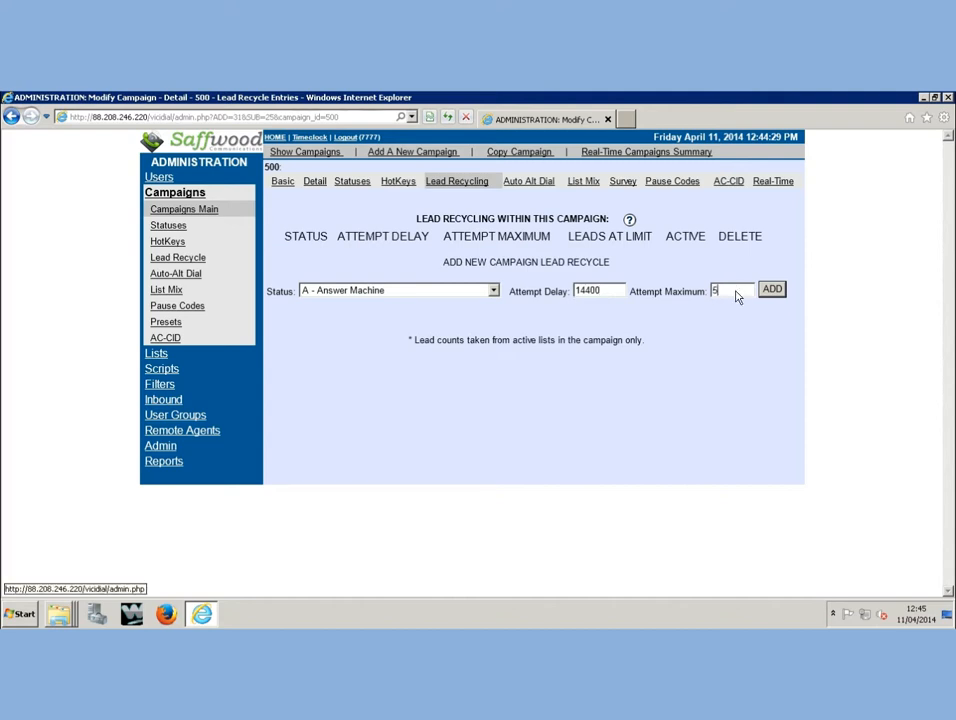
{"action": "left_click", "coordinate": [771, 290]}
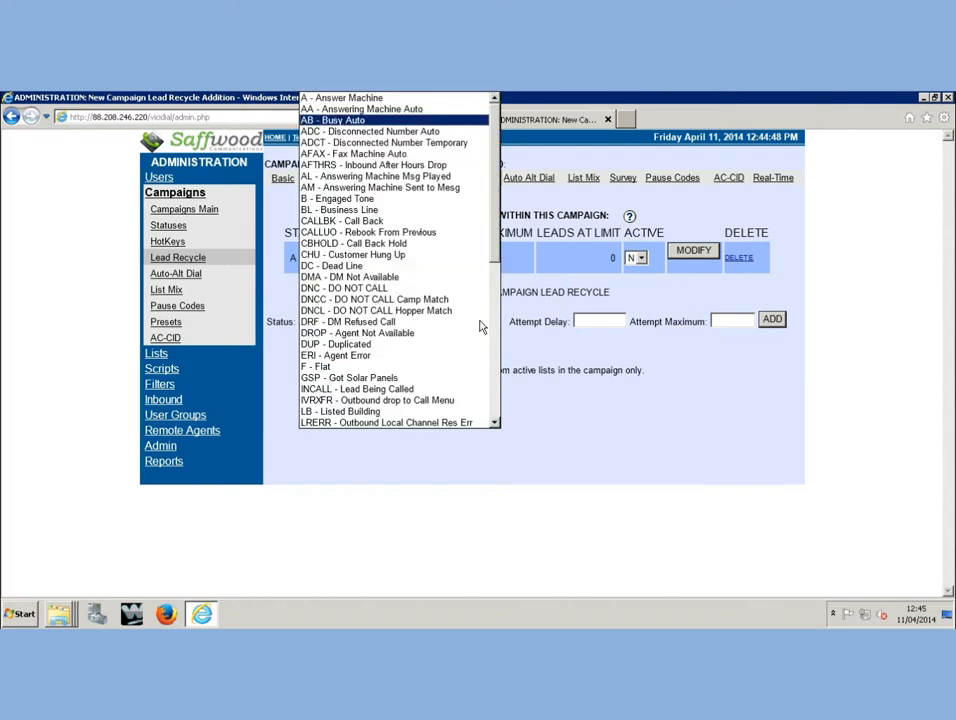
- Add the Busy Auto (AB) recycle rule with delay 120 and maximum 5 attempts
{"action": "left_click", "coordinate": [332, 120]}
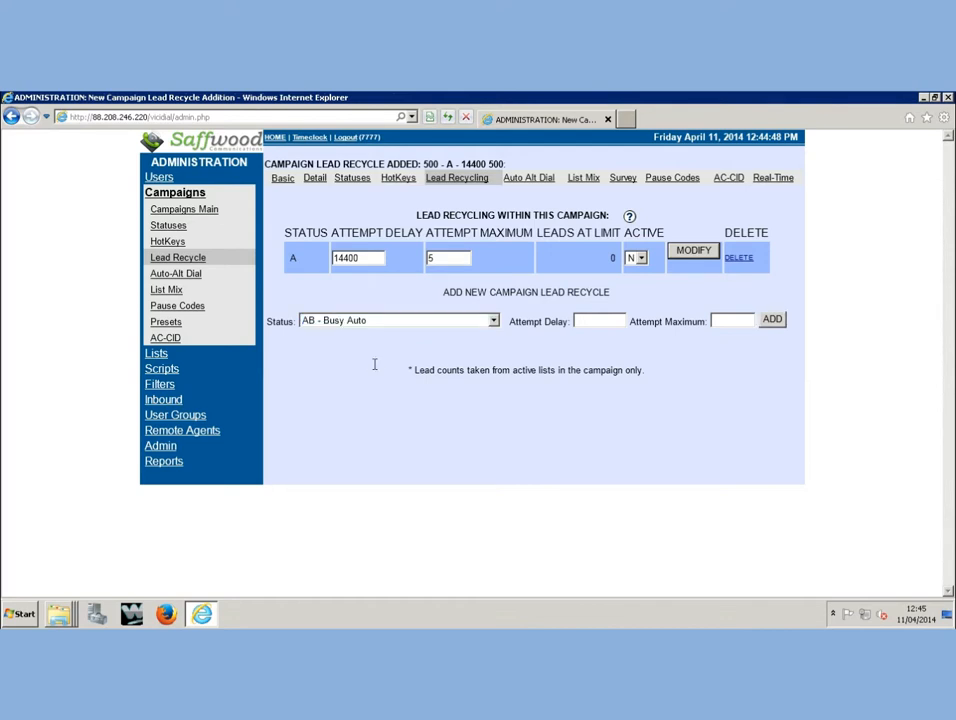
{"action": "mouse_move", "coordinate": [563, 343]}
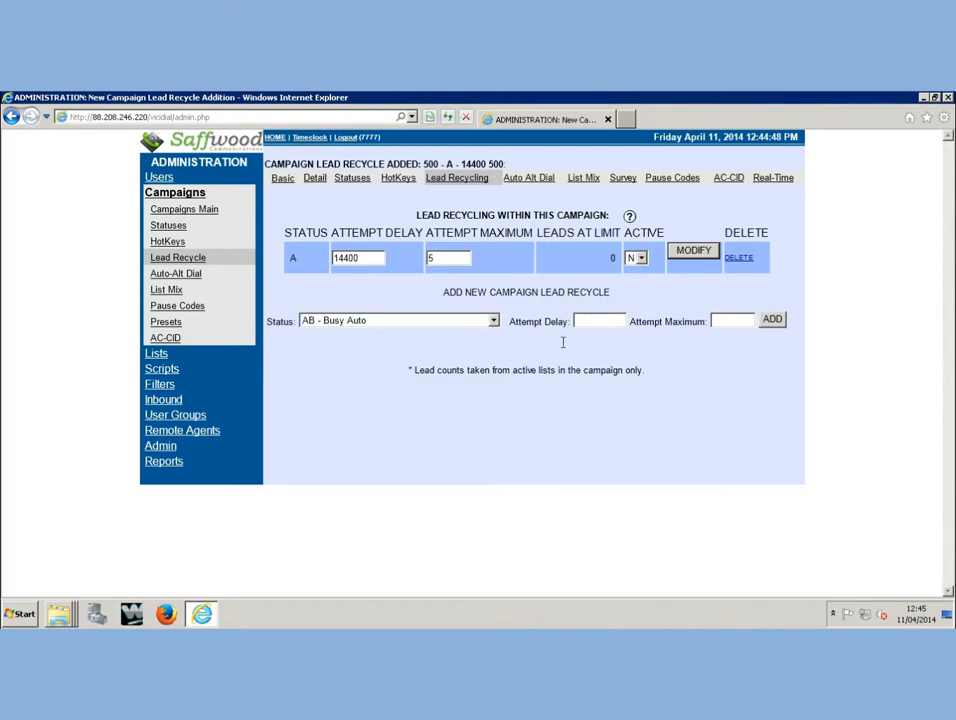
{"action": "type", "text": "120"}
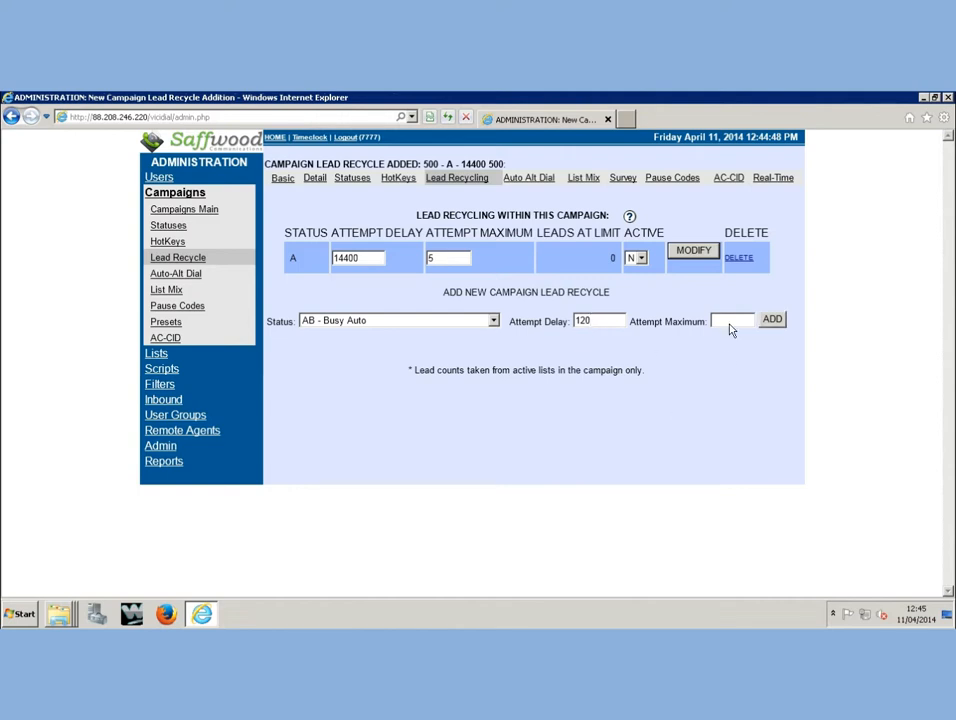
{"action": "type", "text": "5"}
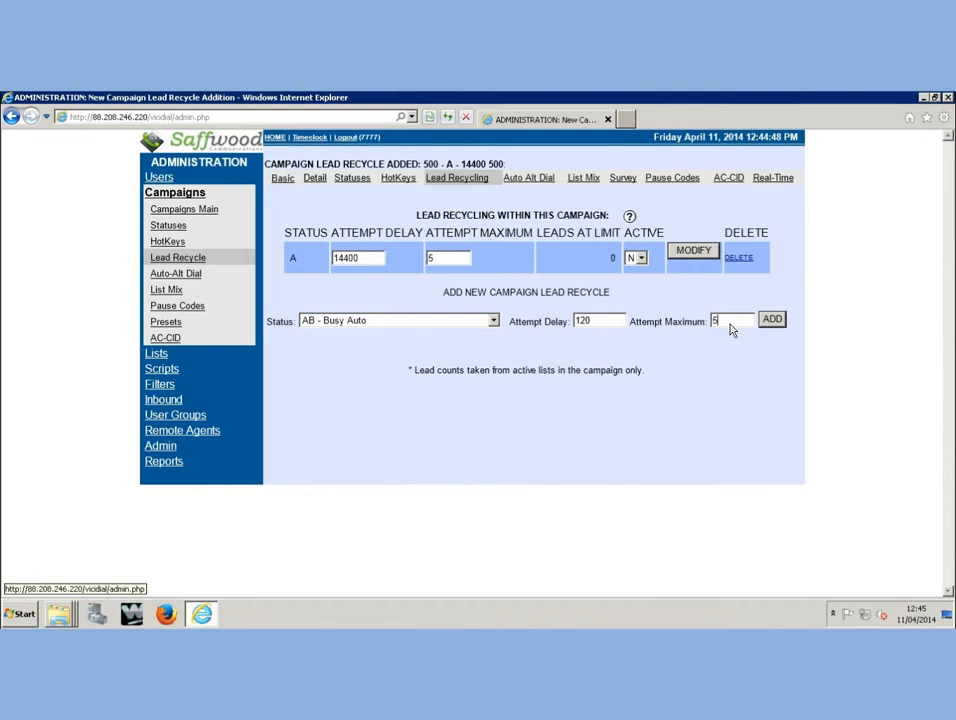
{"action": "left_click", "coordinate": [771, 319]}
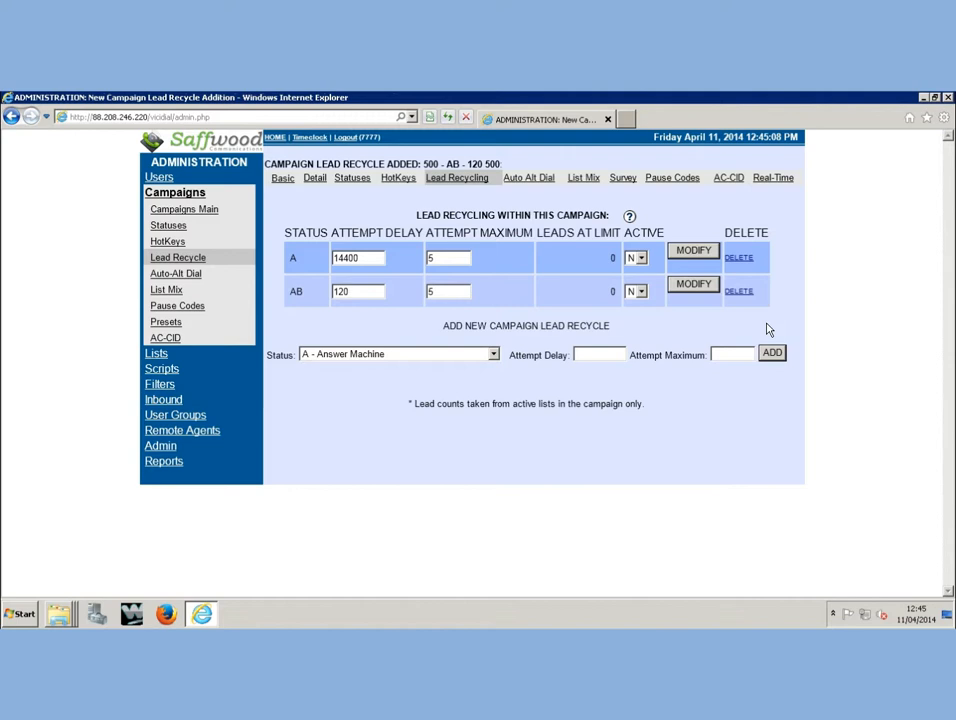
- Save the A and AB recycle rules as active
{"action": "left_click", "coordinate": [636, 257]}
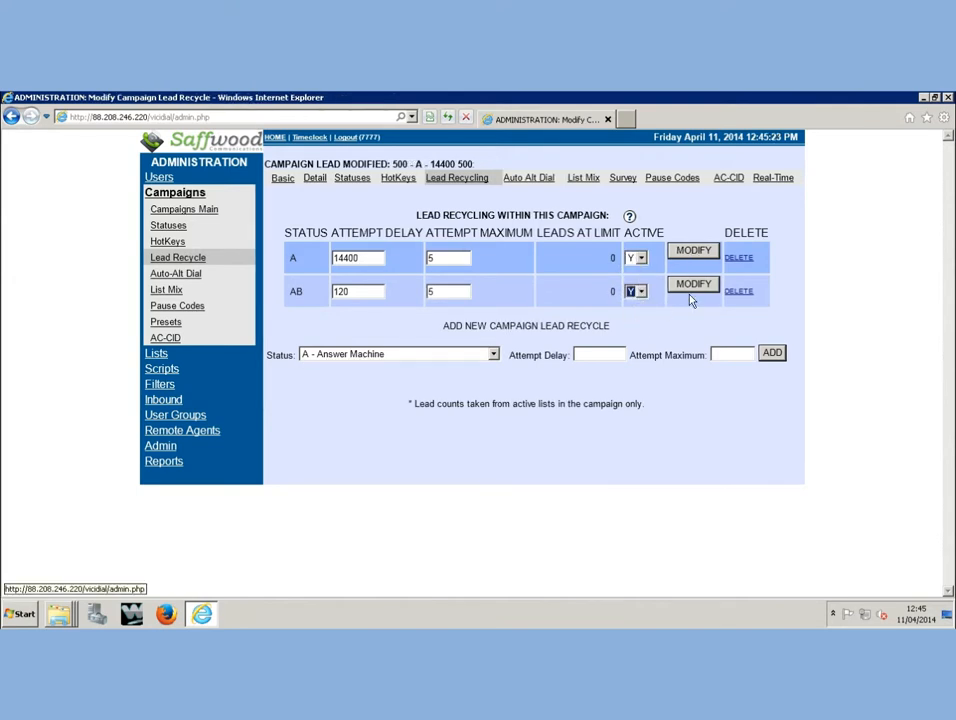
{"action": "left_click", "coordinate": [693, 284]}
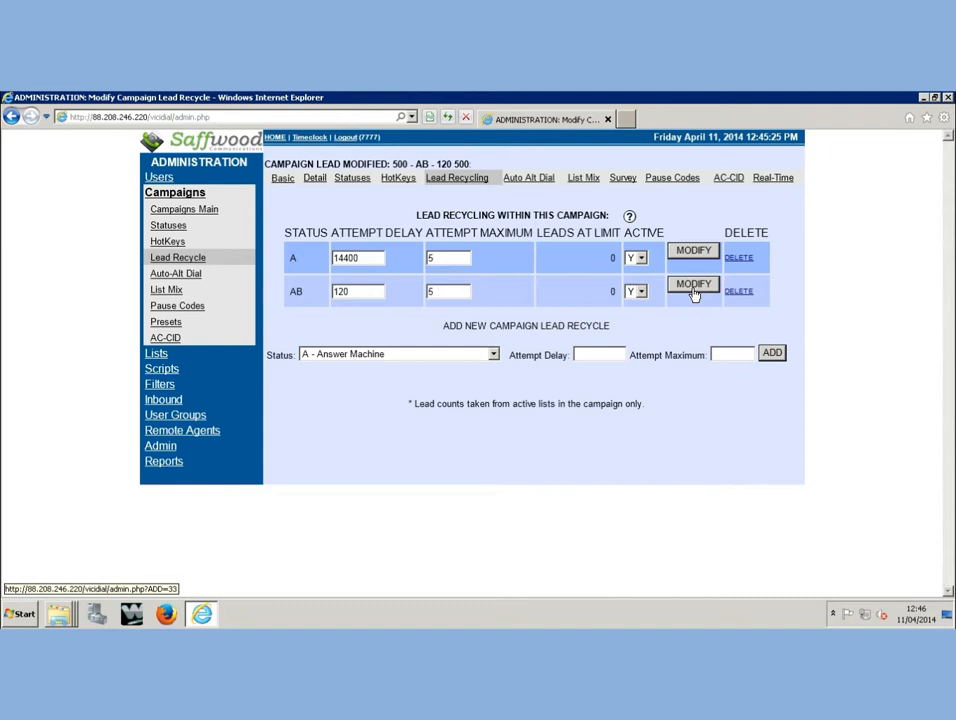
{"action": "mouse_move", "coordinate": [587, 293]}
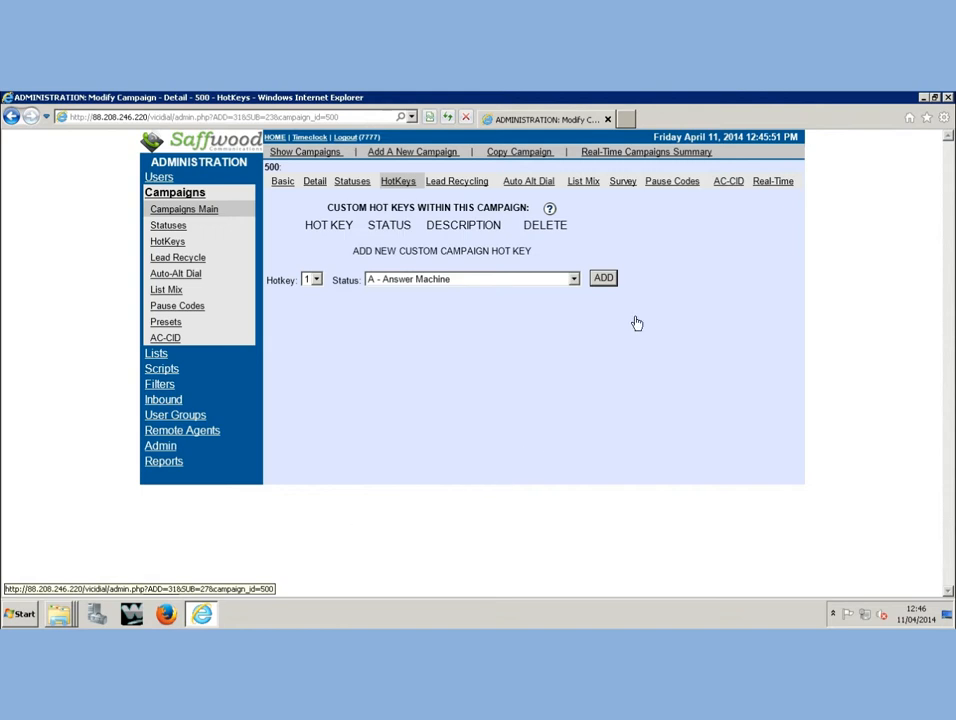
- View campaign 500's pause codes: Agent Break, Lunch Break, Tech Support, Toilet Break
{"action": "left_click", "coordinate": [672, 181]}
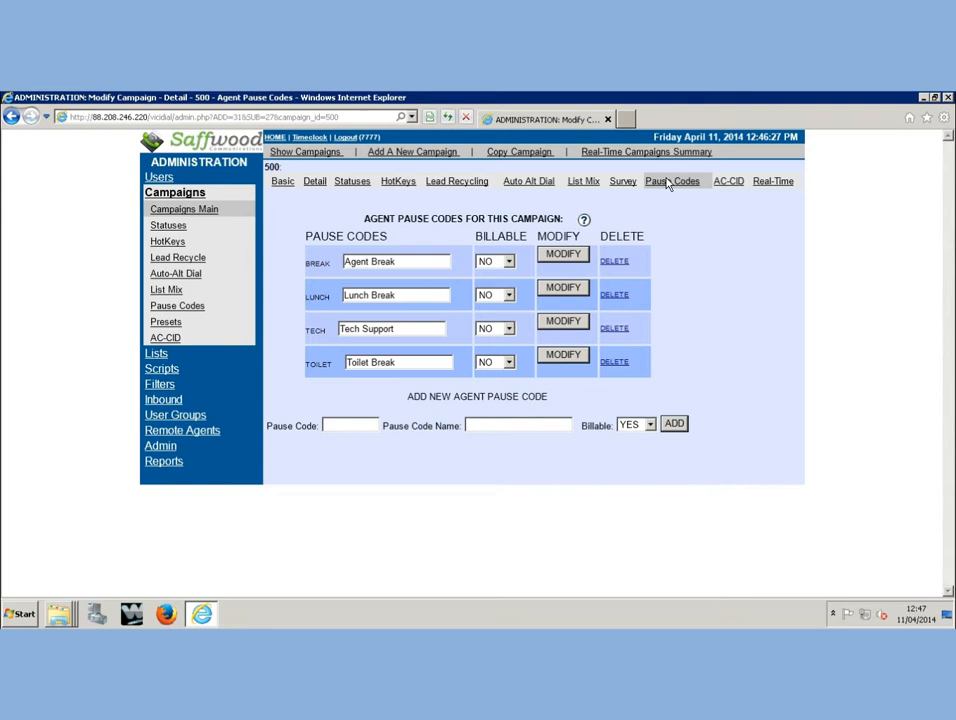
{"action": "left_click", "coordinate": [508, 261]}
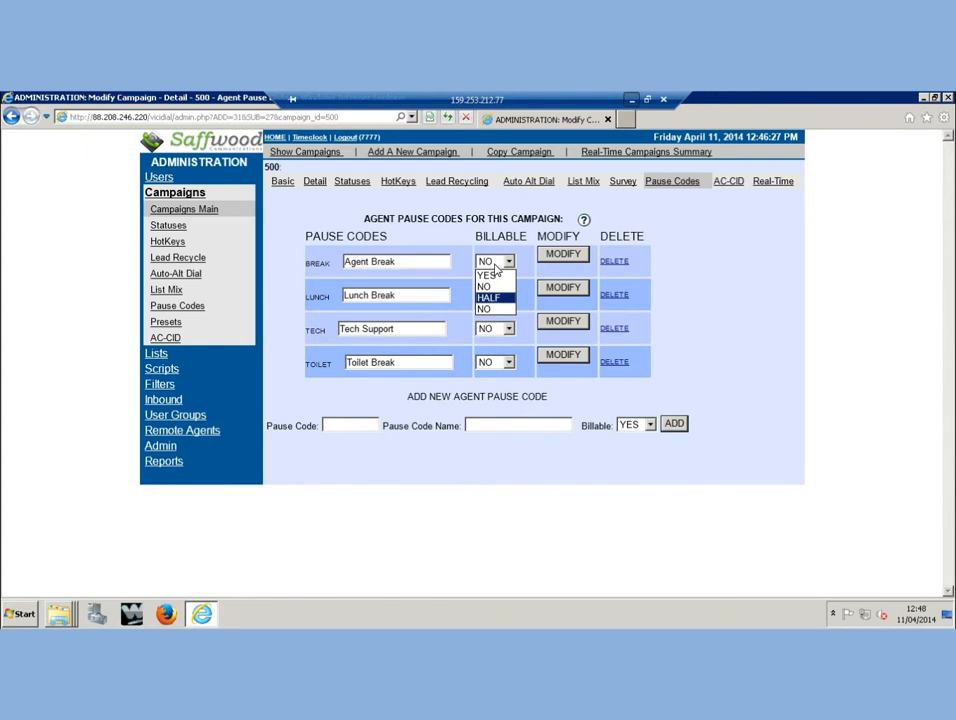